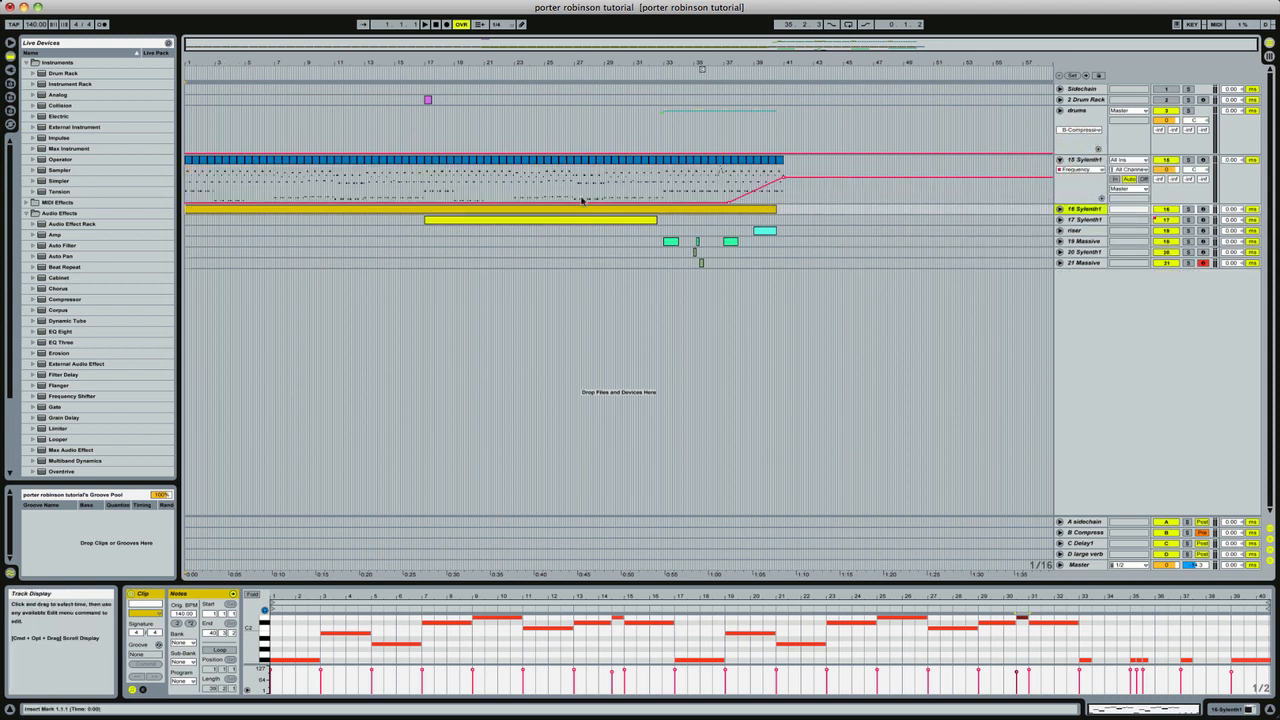
mouse_move(1060, 164)
type("misc")
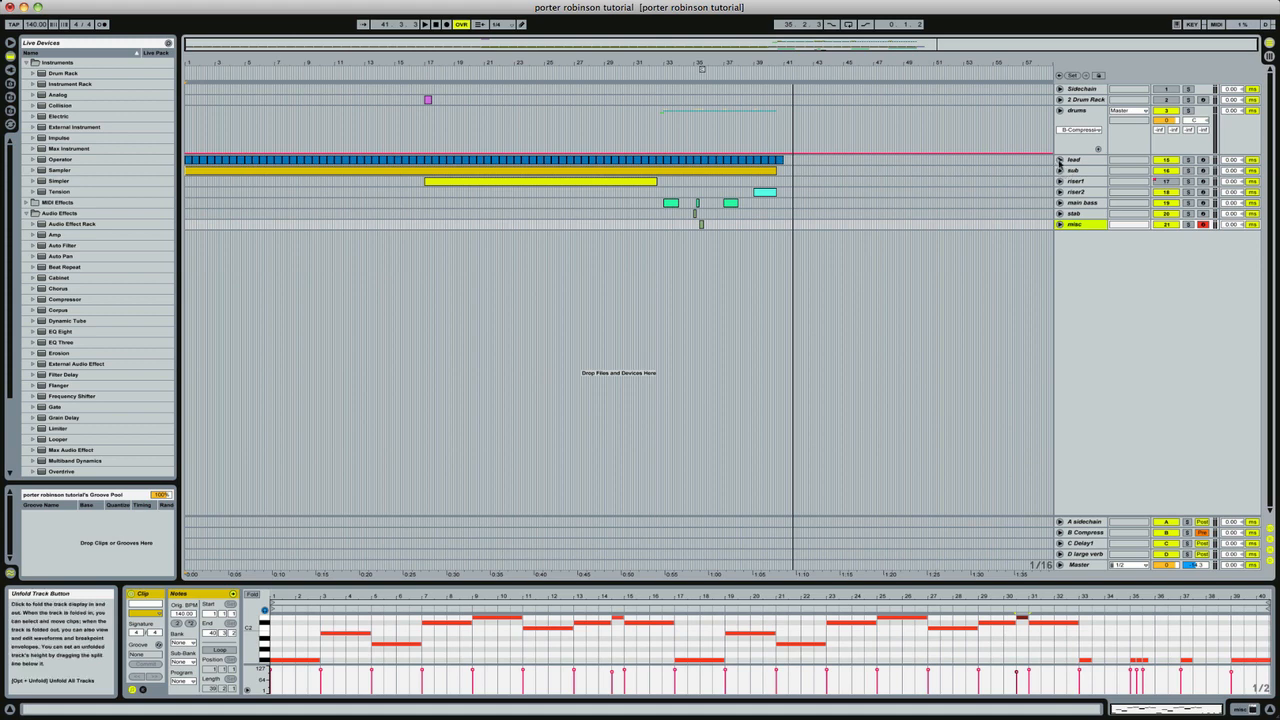
Step: Bring up the lead track's Sylenth1 and browse its preset options
left_click(1060, 160)
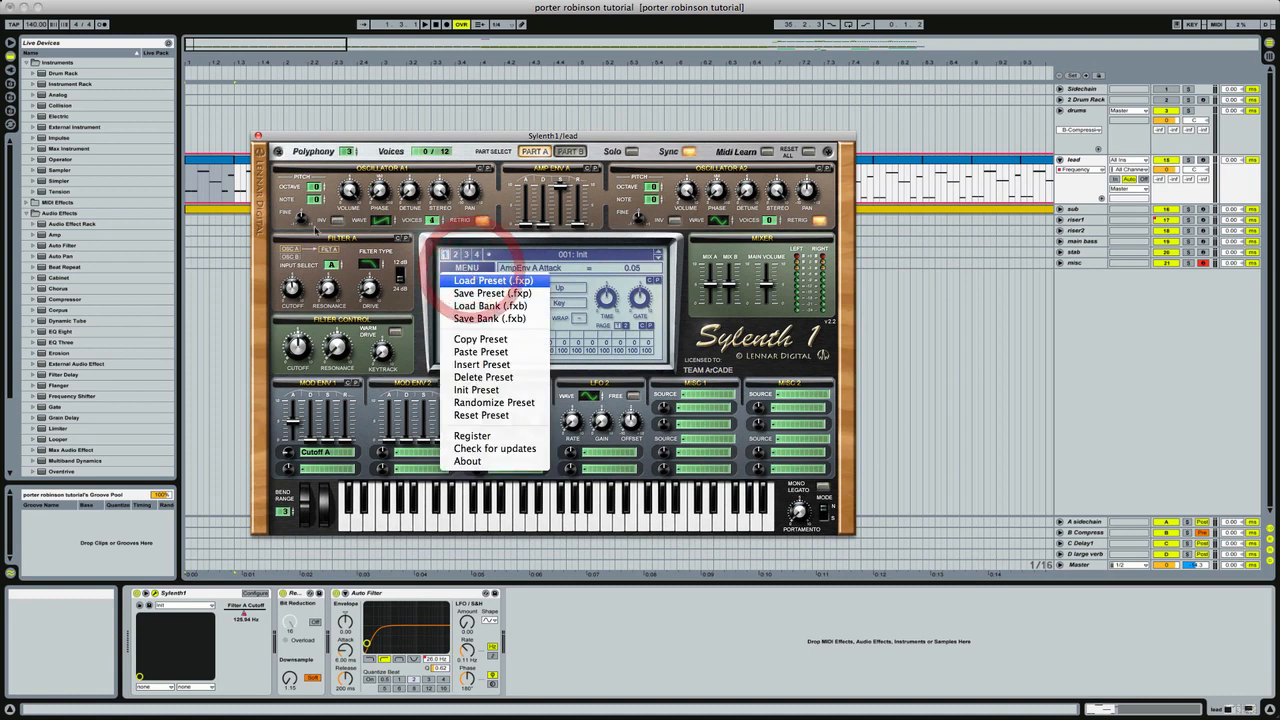
left_click(468, 268)
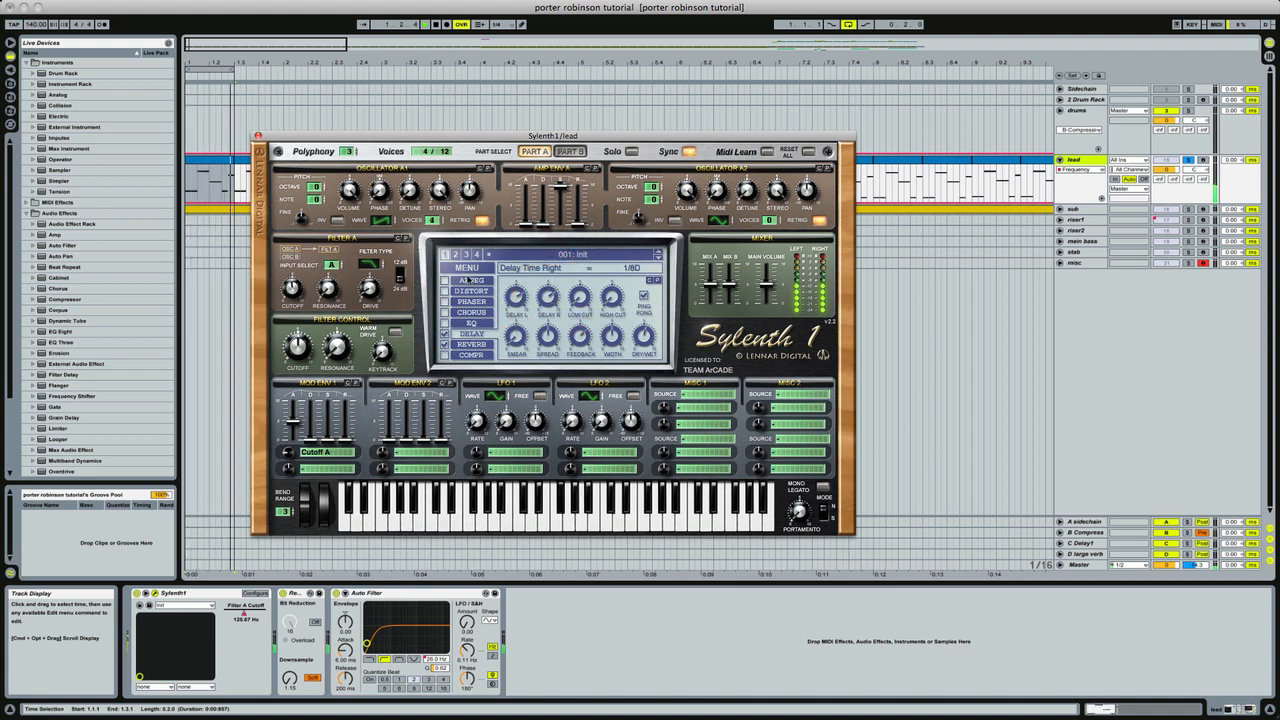
left_click(466, 266)
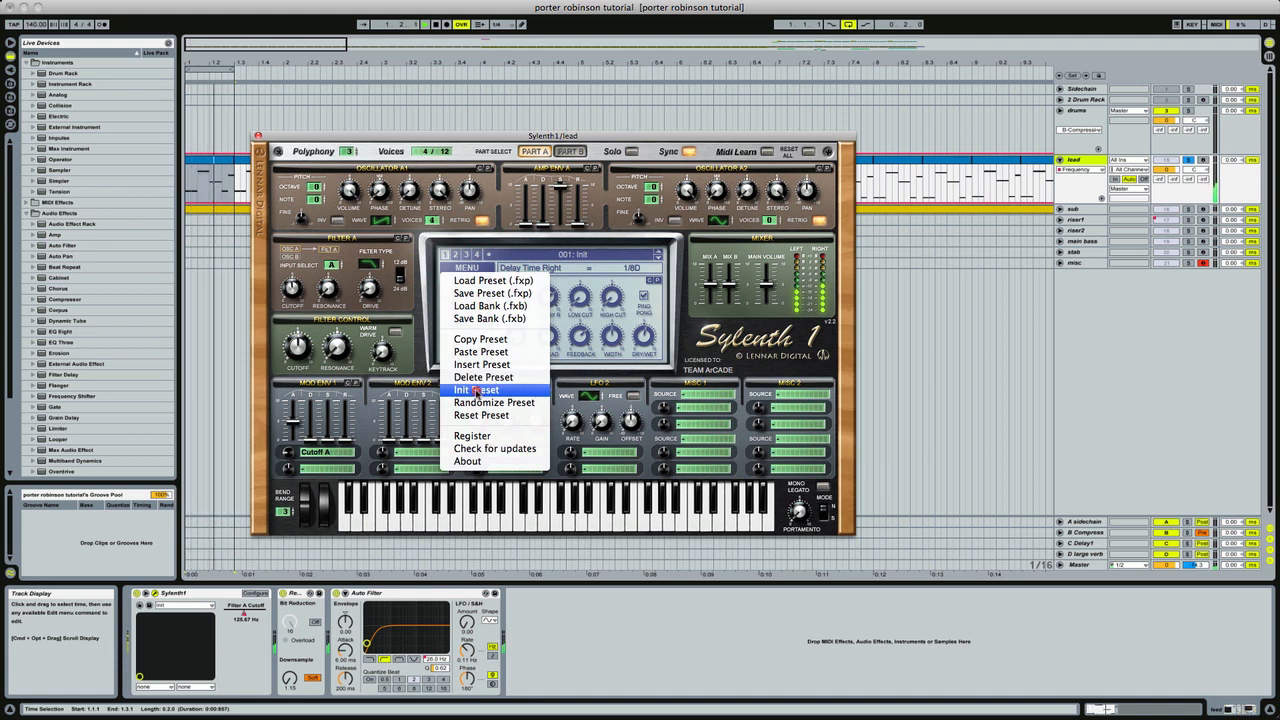
Step: Raise Filter A cutoff, enable the reverb and set its dry/wet mix
left_click(480, 388)
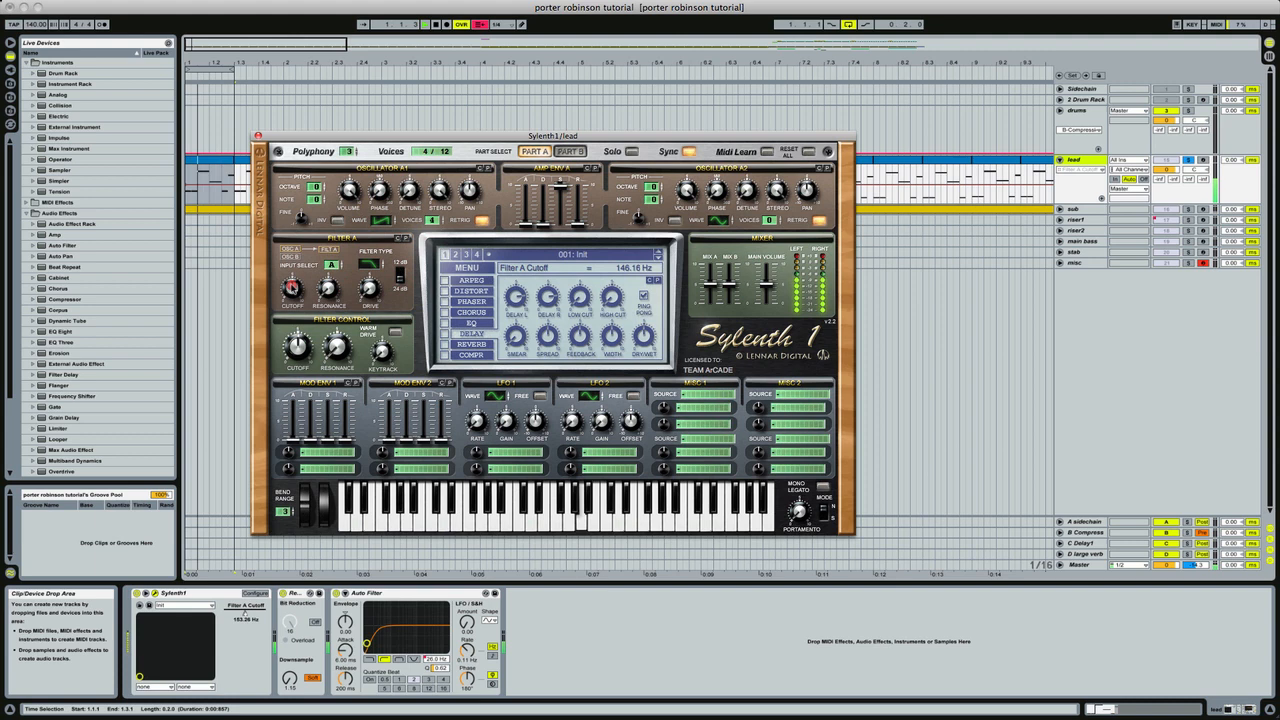
left_click_drag(290, 284, 290, 250)
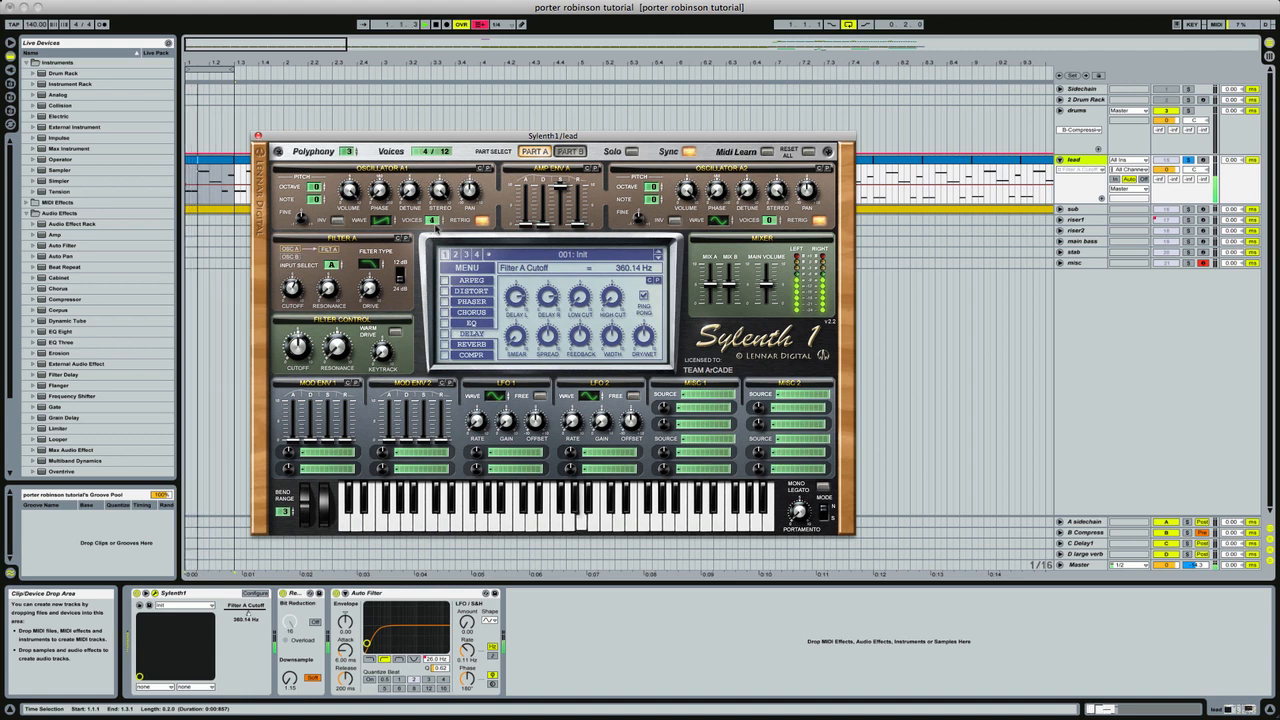
left_click(470, 344)
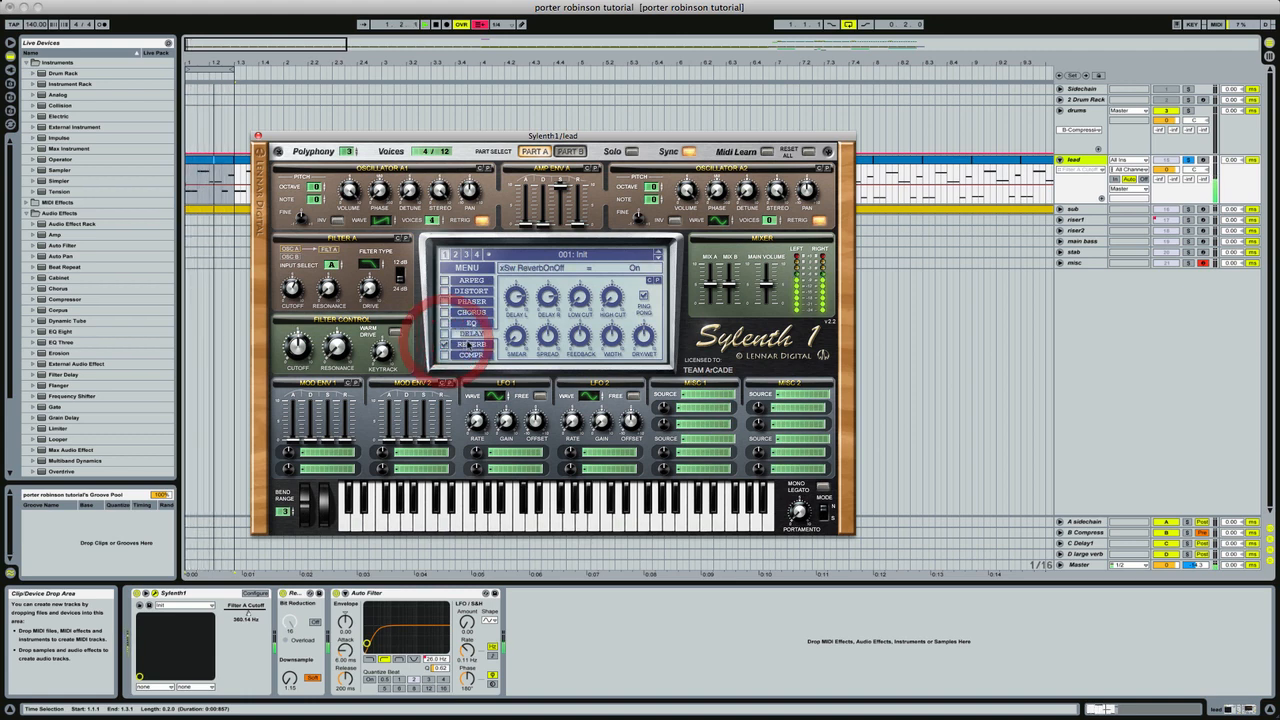
left_click(470, 344)
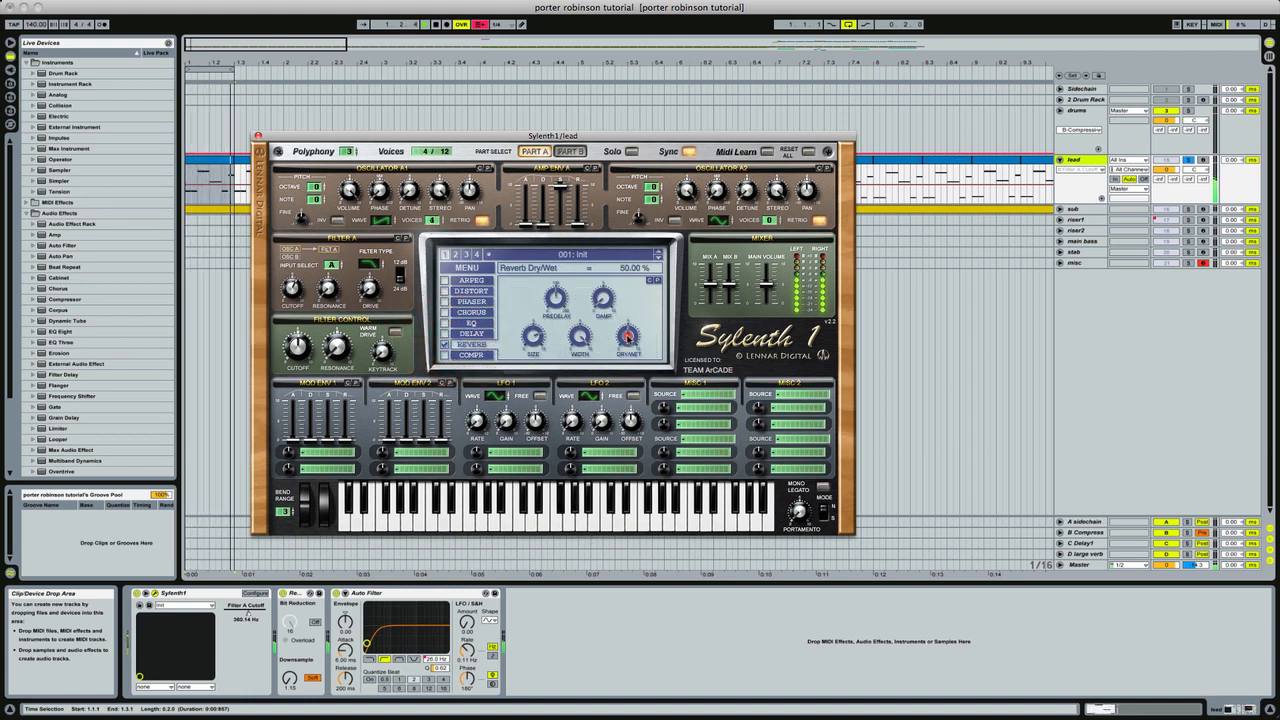
left_click_drag(628, 336, 628, 330)
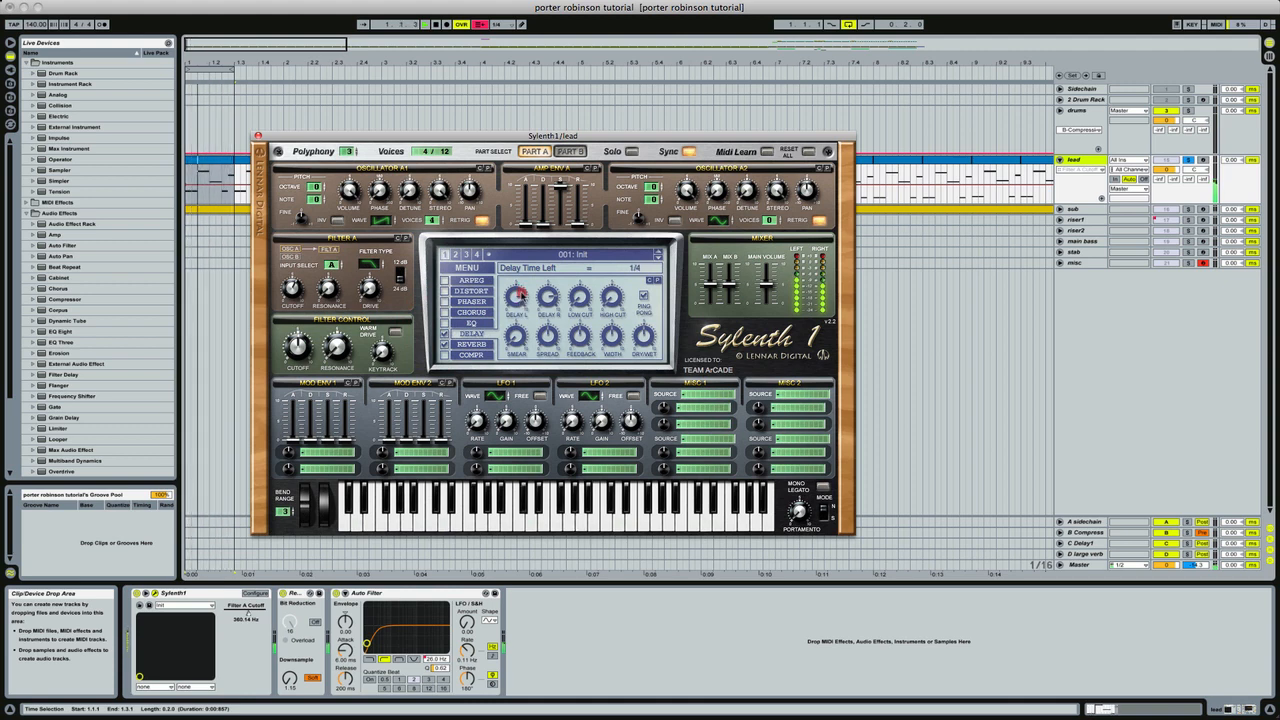
Step: Adjust the delay's left time and bring its dry/wet to about 55%
left_click_drag(548, 300, 550, 290)
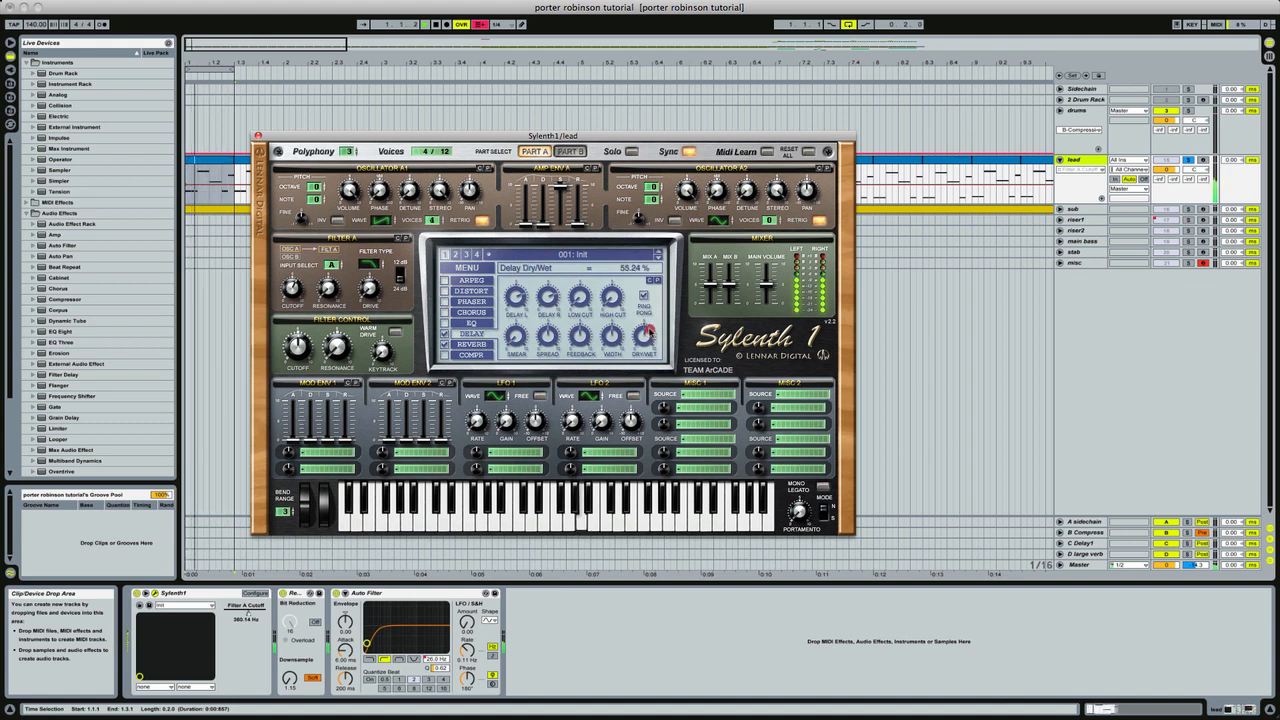
left_click_drag(580, 332, 580, 320)
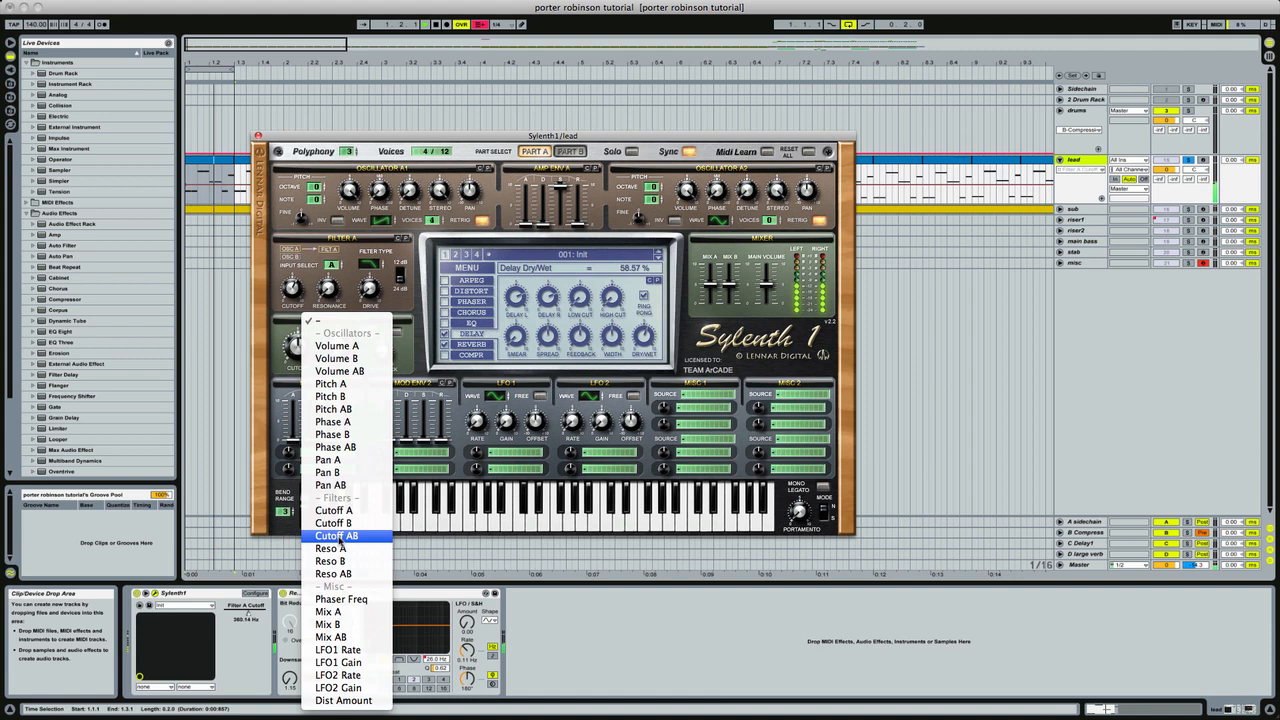
mouse_move(334, 512)
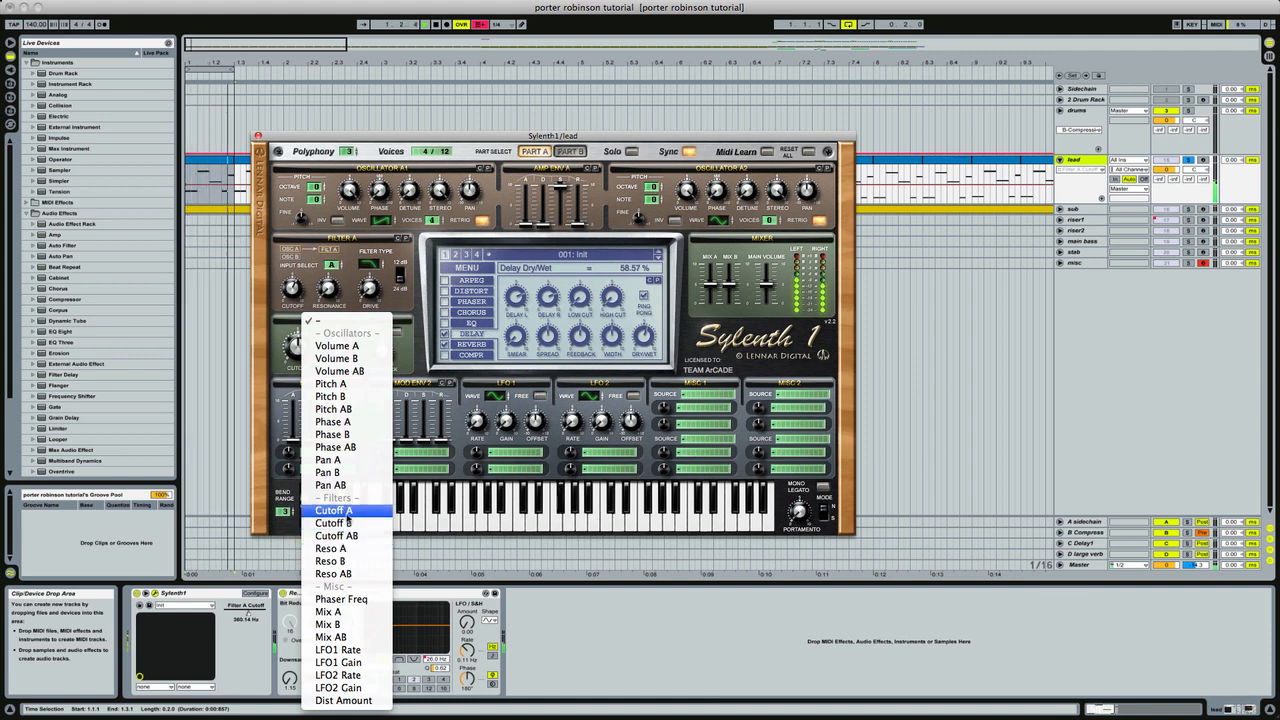
Step: Route Mod Envelope 1 to Cutoff A and set its attack time
left_click(332, 510)
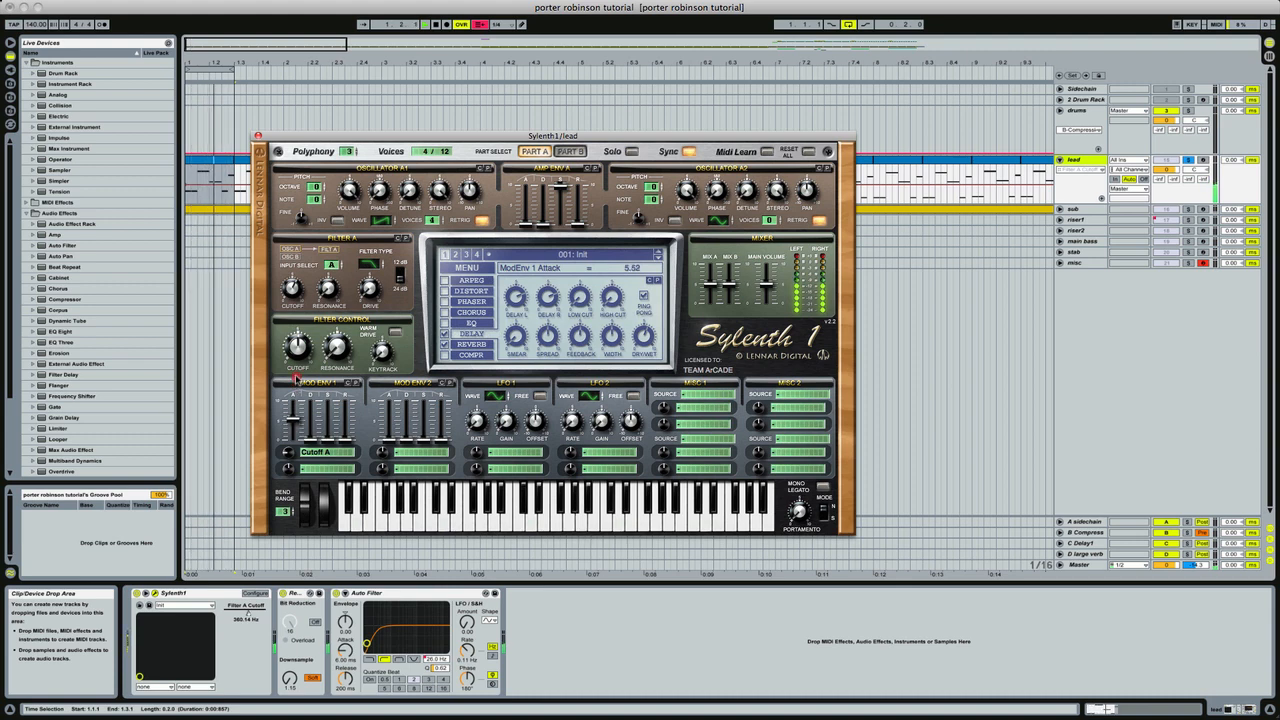
left_click_drag(296, 400, 296, 390)
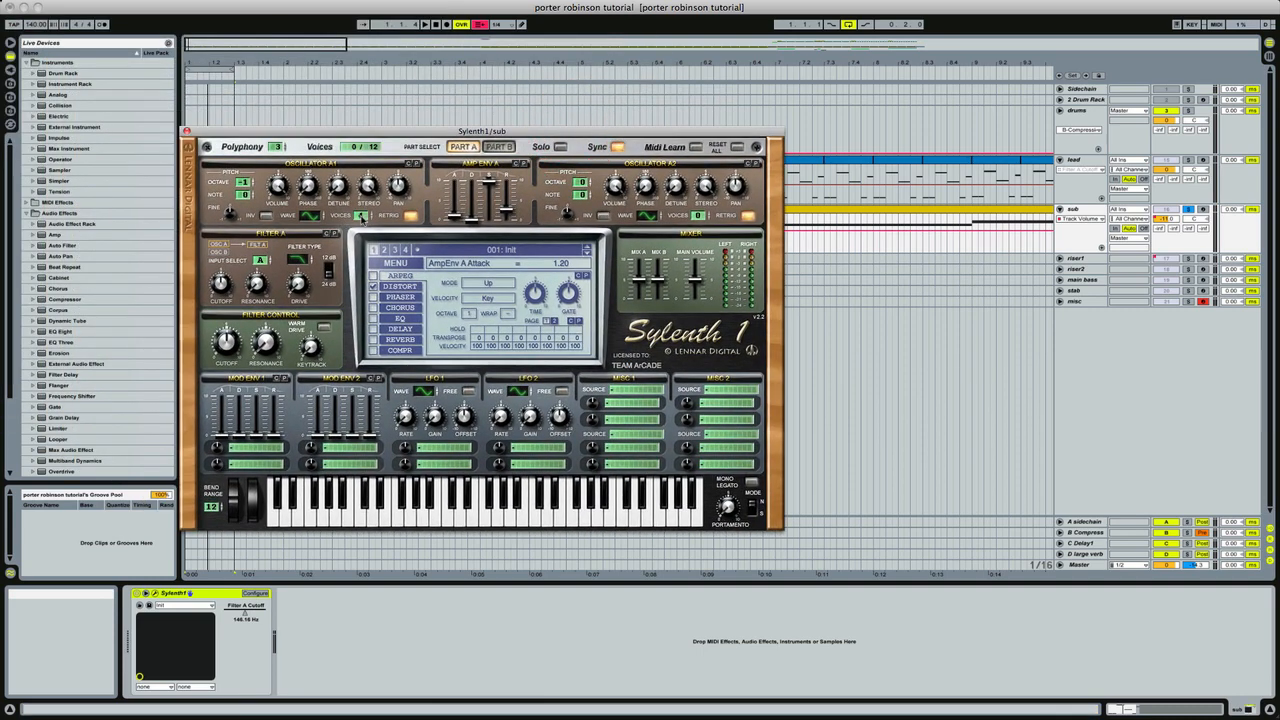
Step: Reposition the sub Sylenth1 window and page through its Osc A1 voice settings
left_click_drag(484, 132, 584, 148)
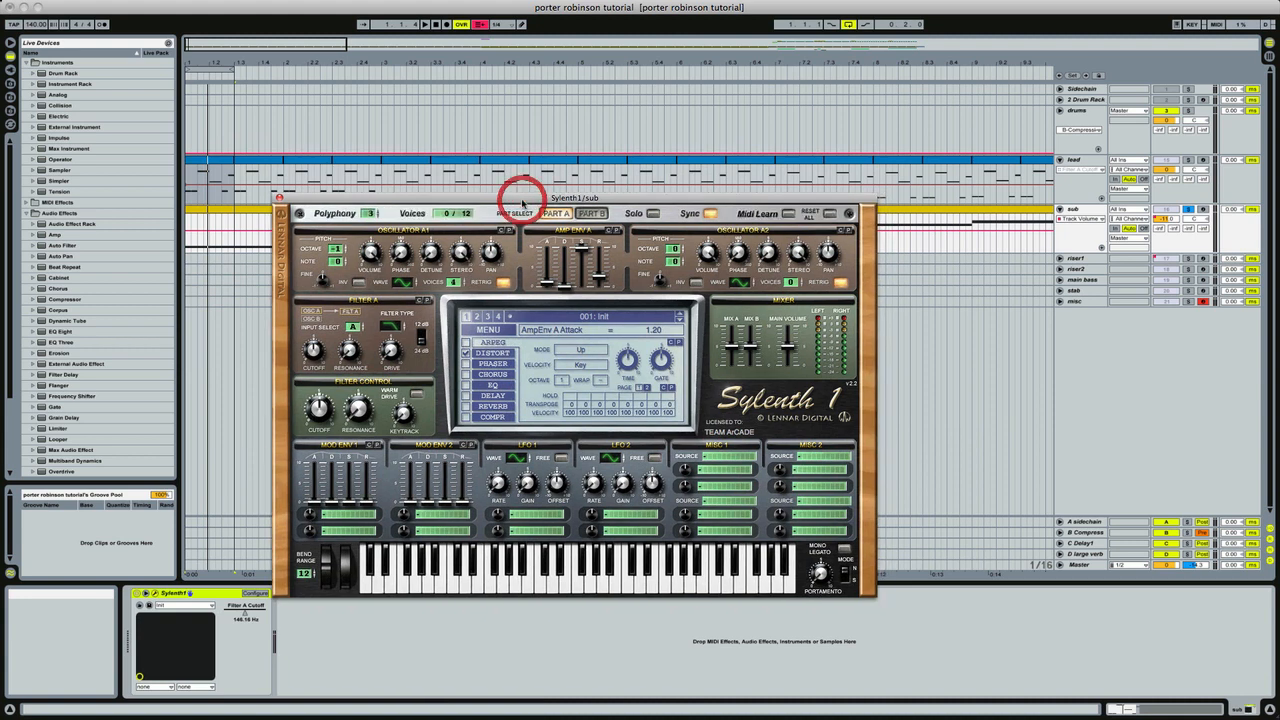
left_click(220, 210)
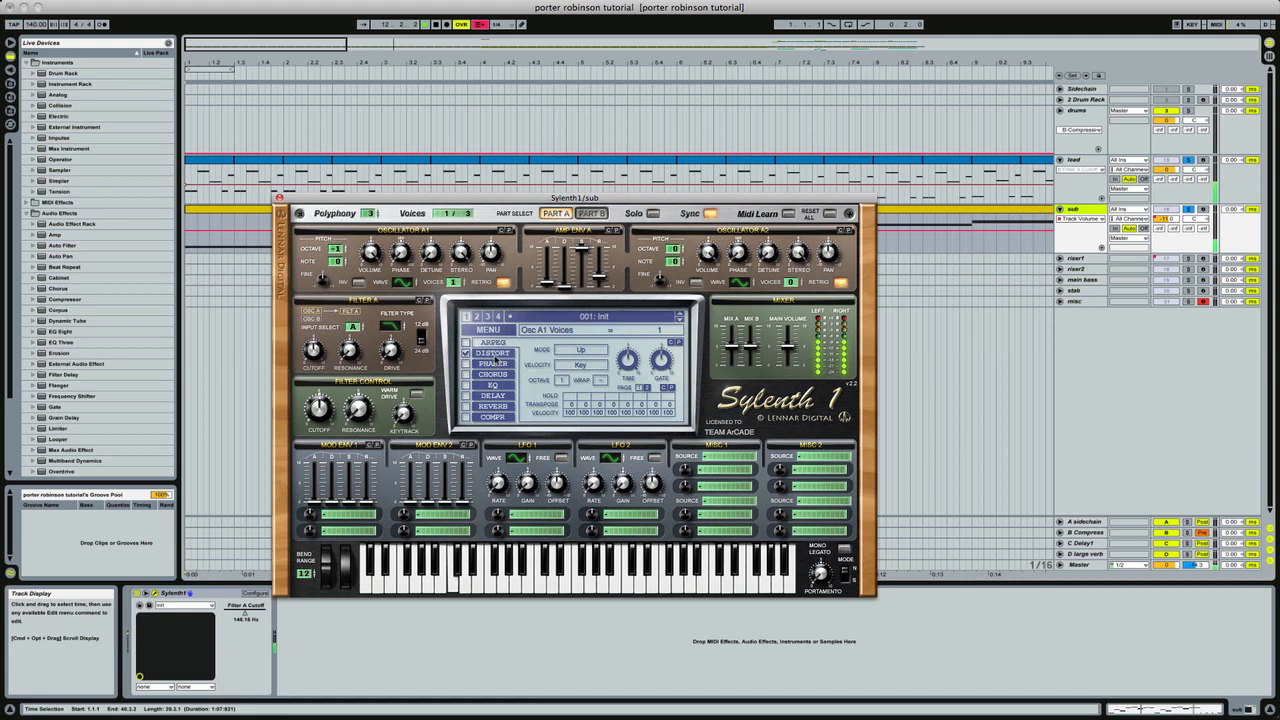
left_click(492, 352)
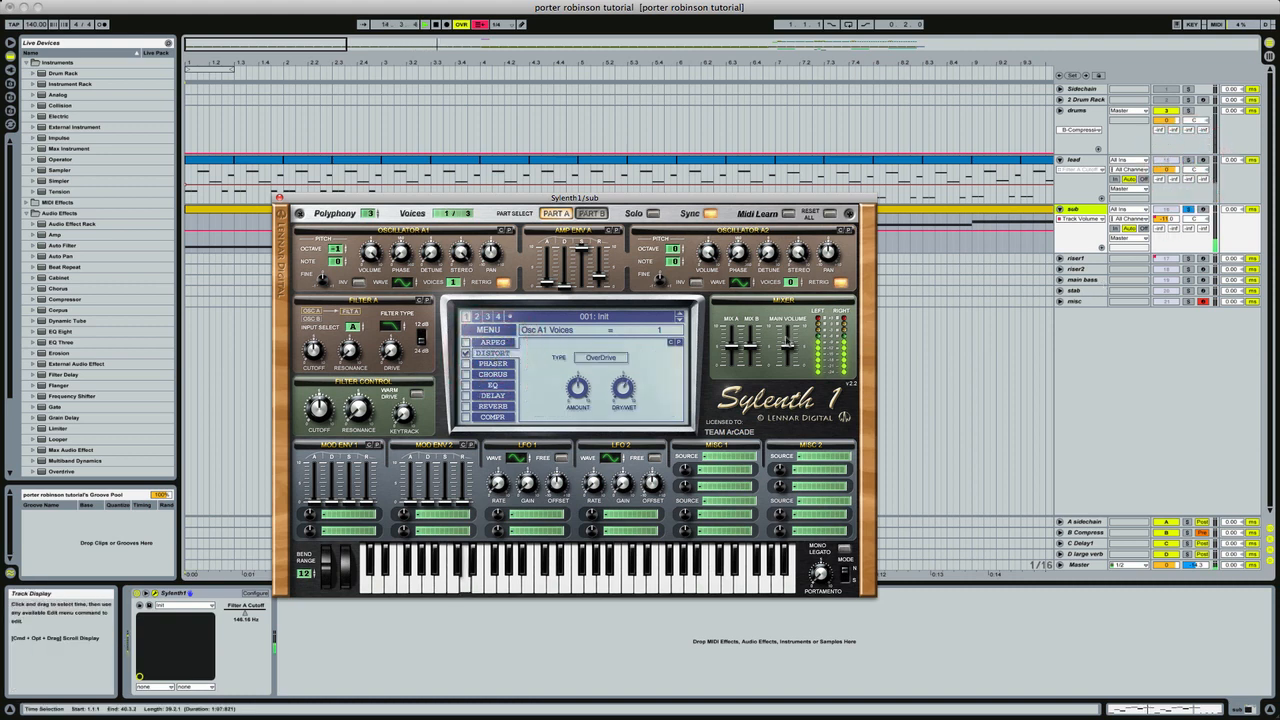
left_click(492, 354)
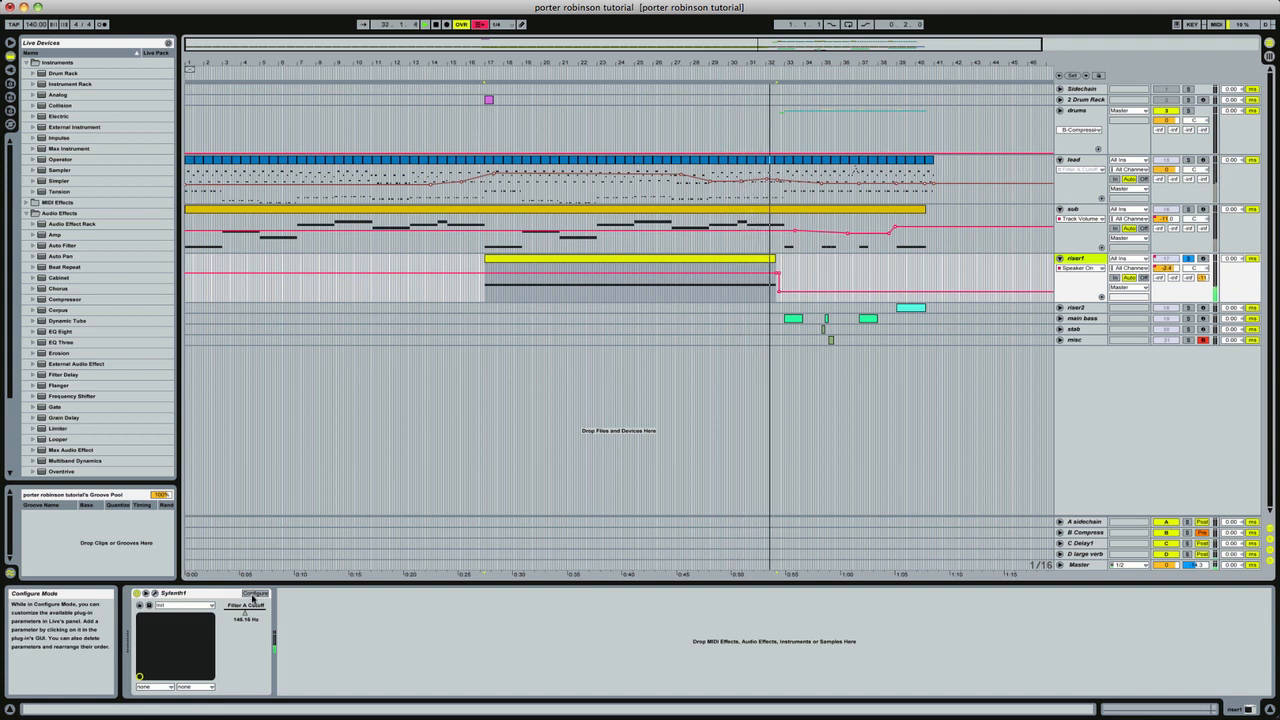
Step: Start Configure mode on the chord track's Sylenth1 device to expose parameters
left_click(256, 592)
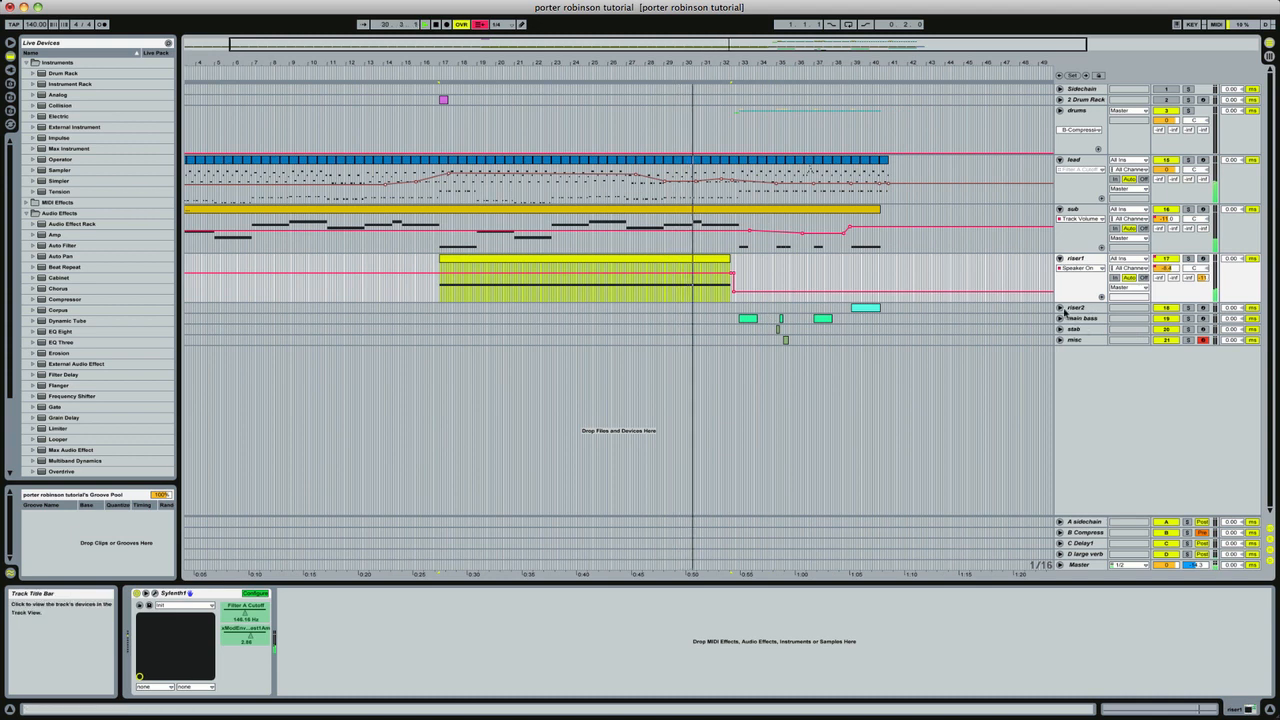
Step: Select the main bass clip and bring up its Massive synth
left_click(1080, 318)
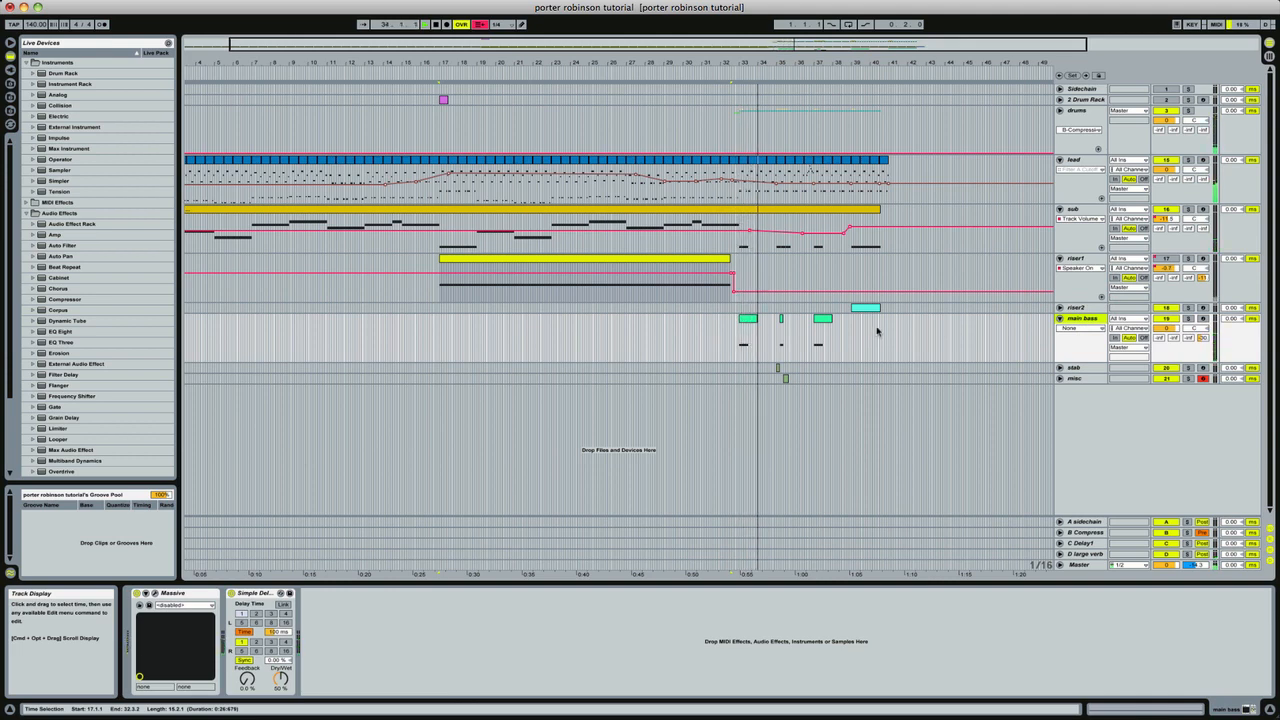
left_click(748, 320)
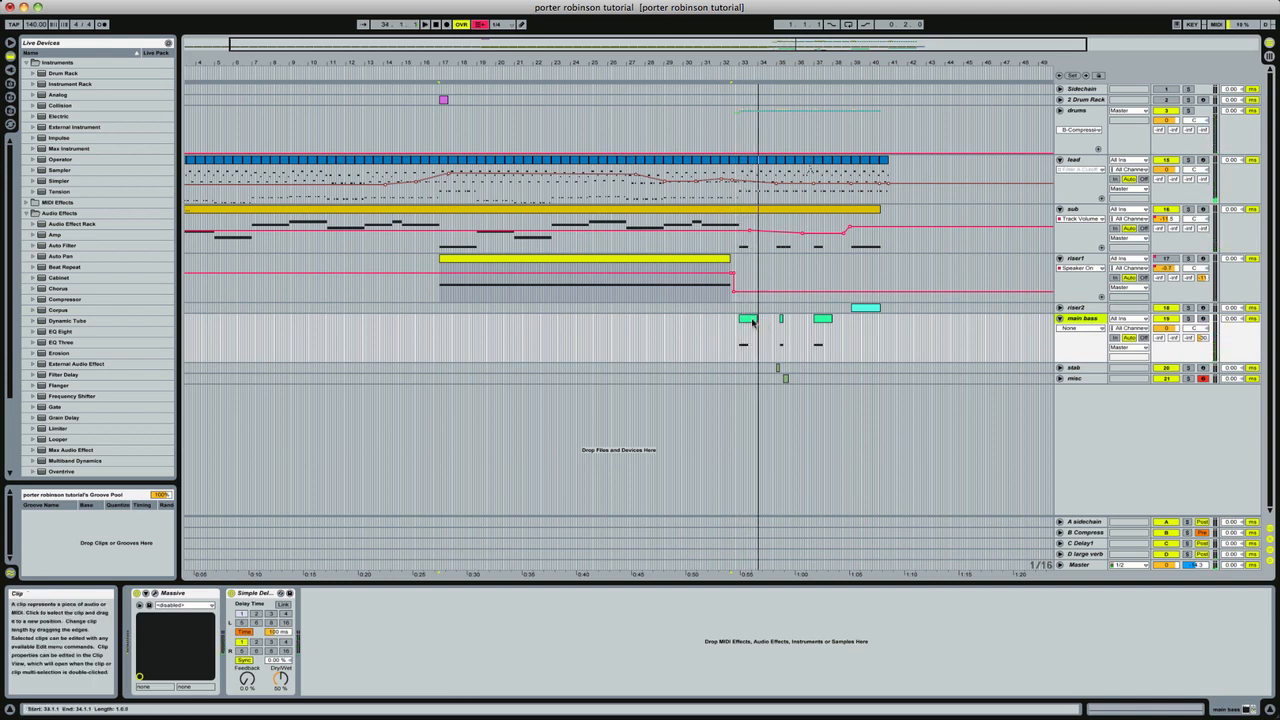
double_click(748, 318)
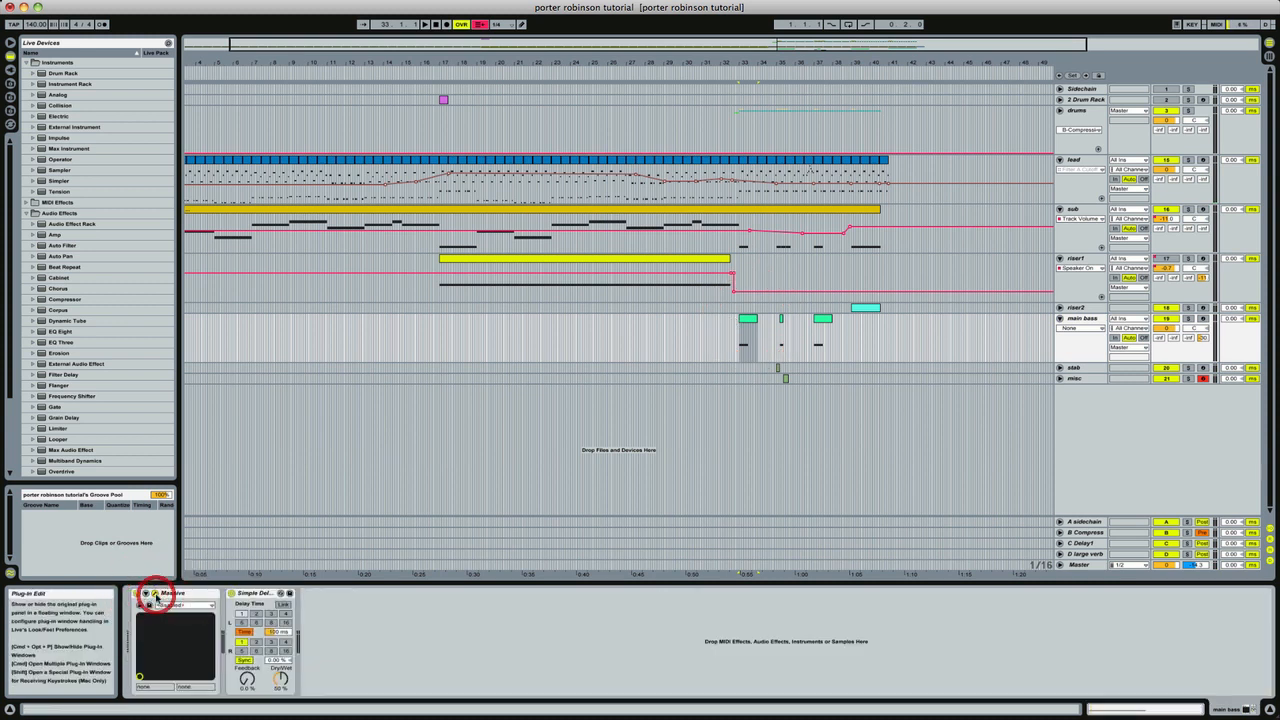
left_click(156, 592)
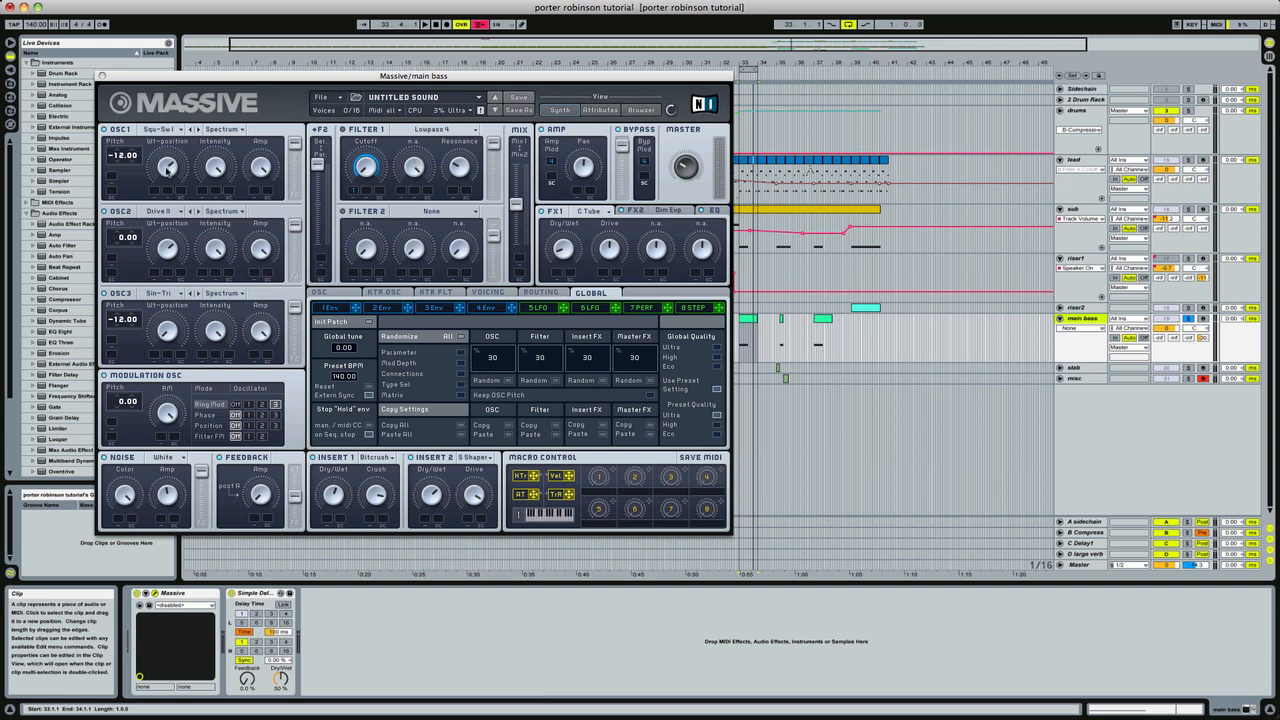
mouse_move(262, 180)
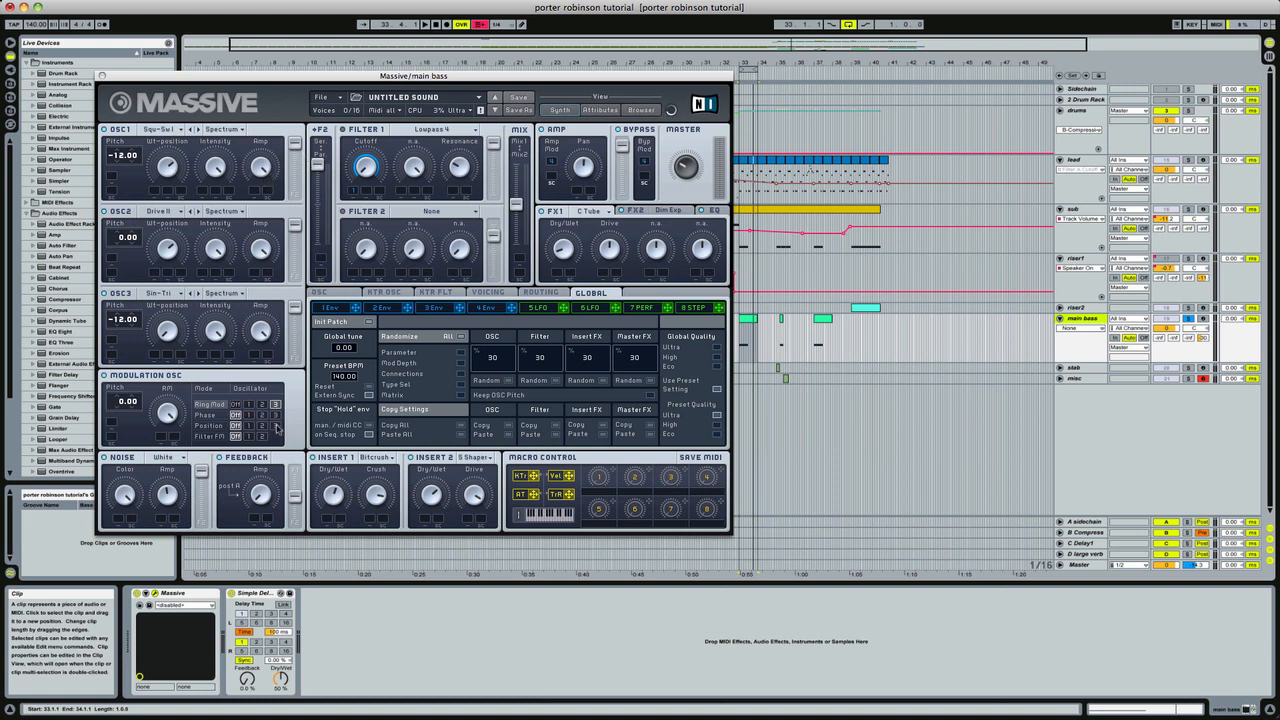
mouse_move(116, 216)
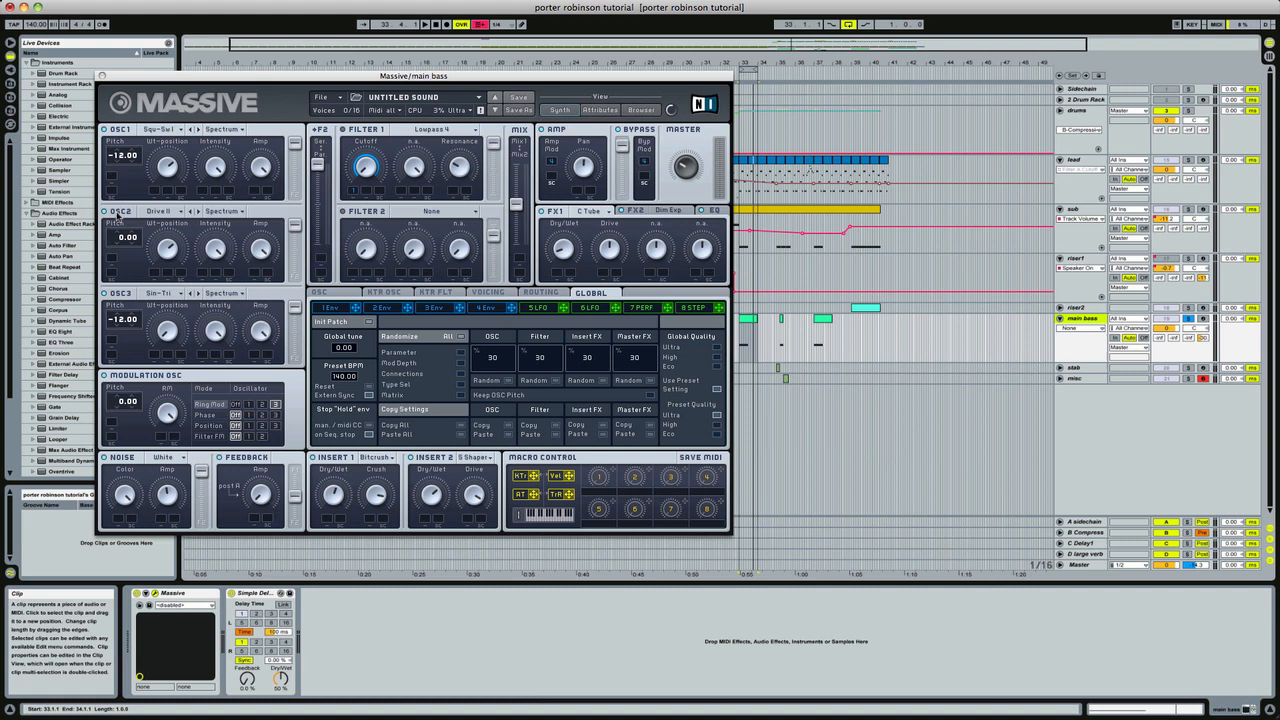
mouse_move(164, 230)
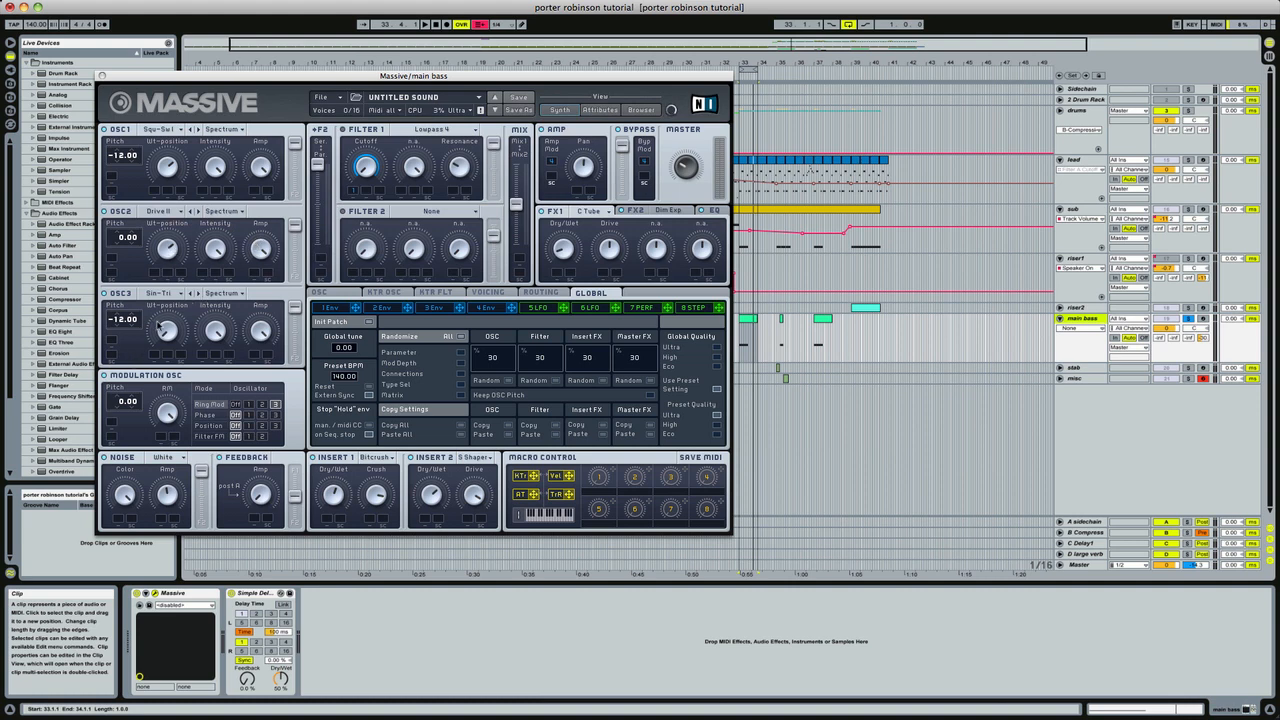
mouse_move(162, 324)
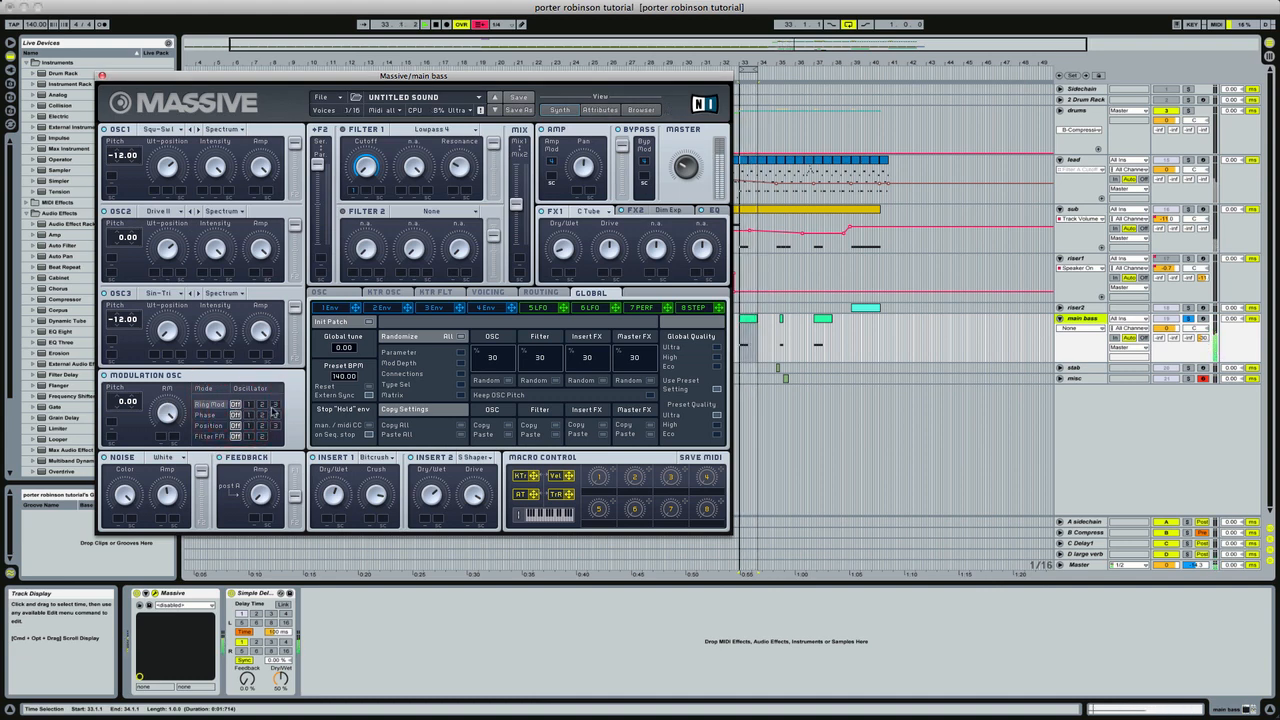
Step: Set OSC1 pitch to -12.00 and show the Env 1 modulation page
left_click(276, 404)
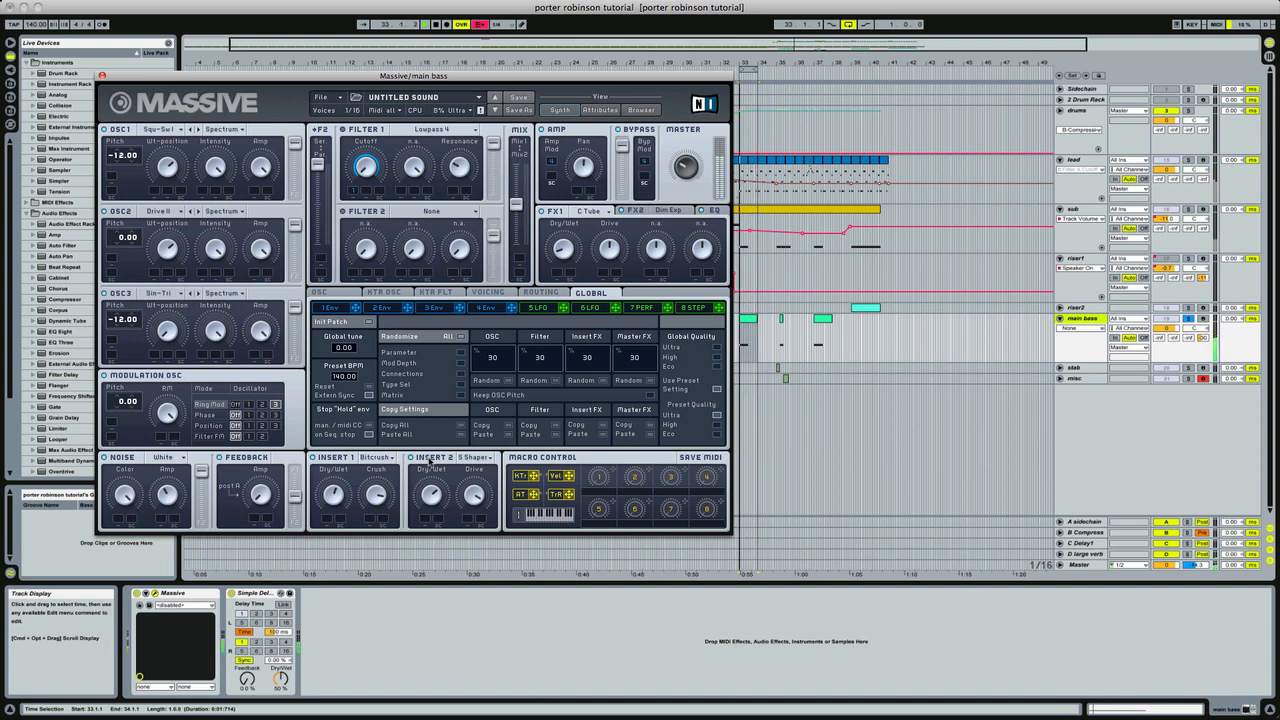
left_click(430, 456)
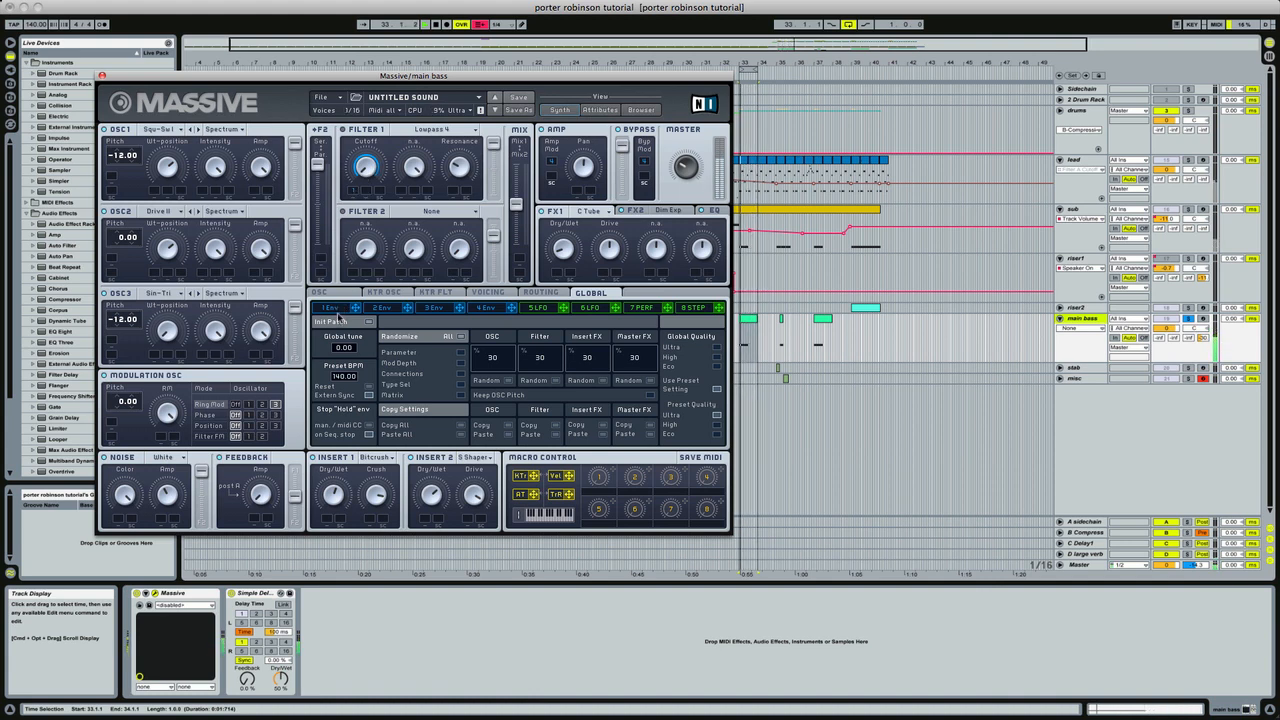
left_click(330, 308)
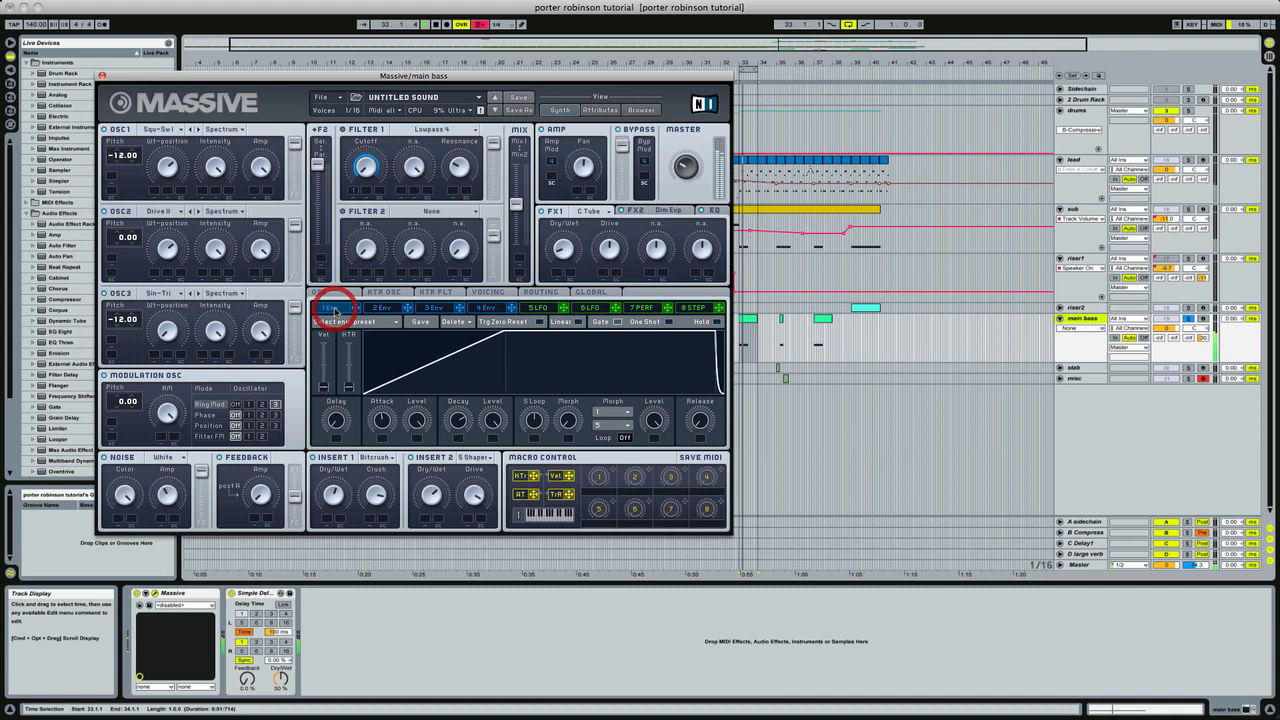
Step: Choose effect types for Massive's FX slots, then close the Massive window
left_click(336, 308)
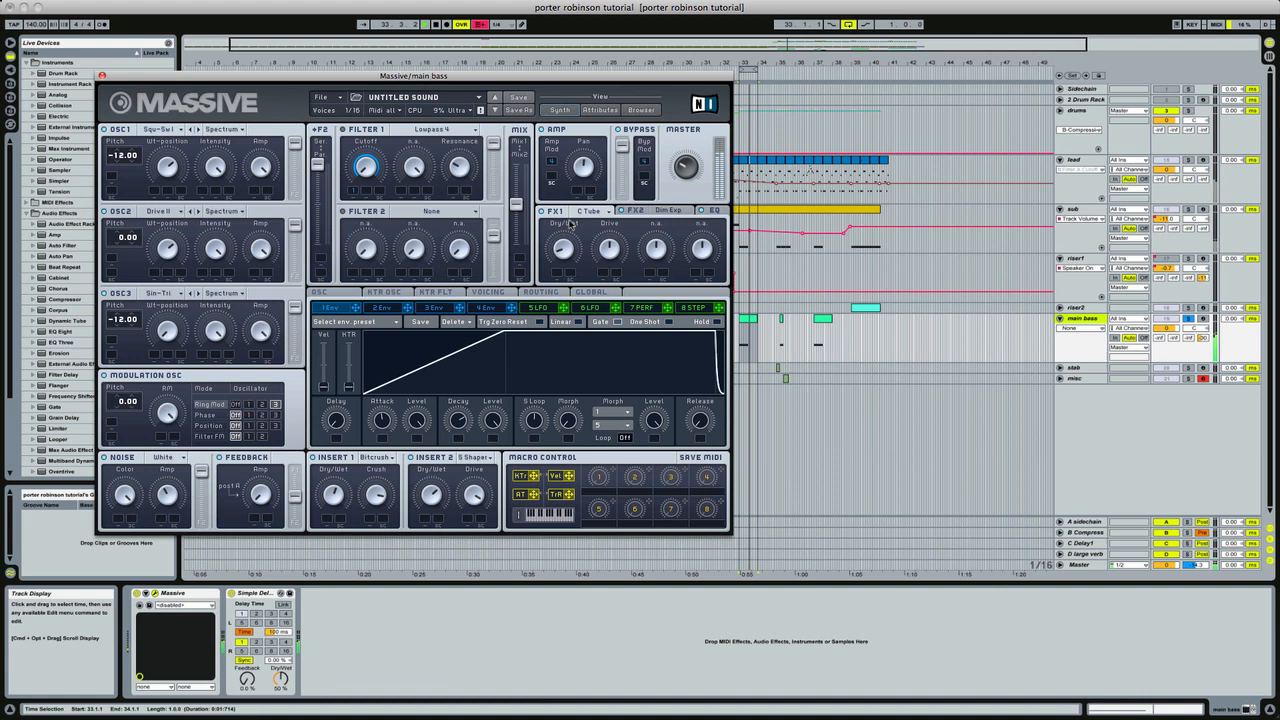
left_click(588, 212)
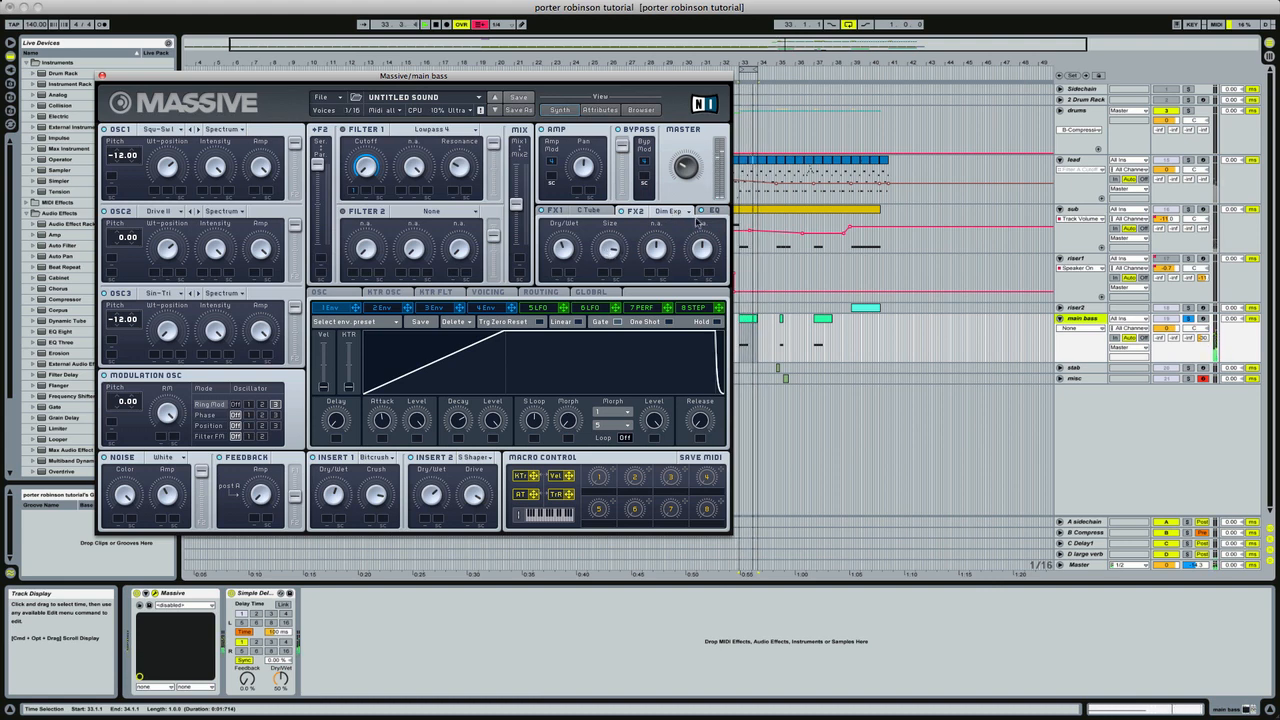
left_click(712, 210)
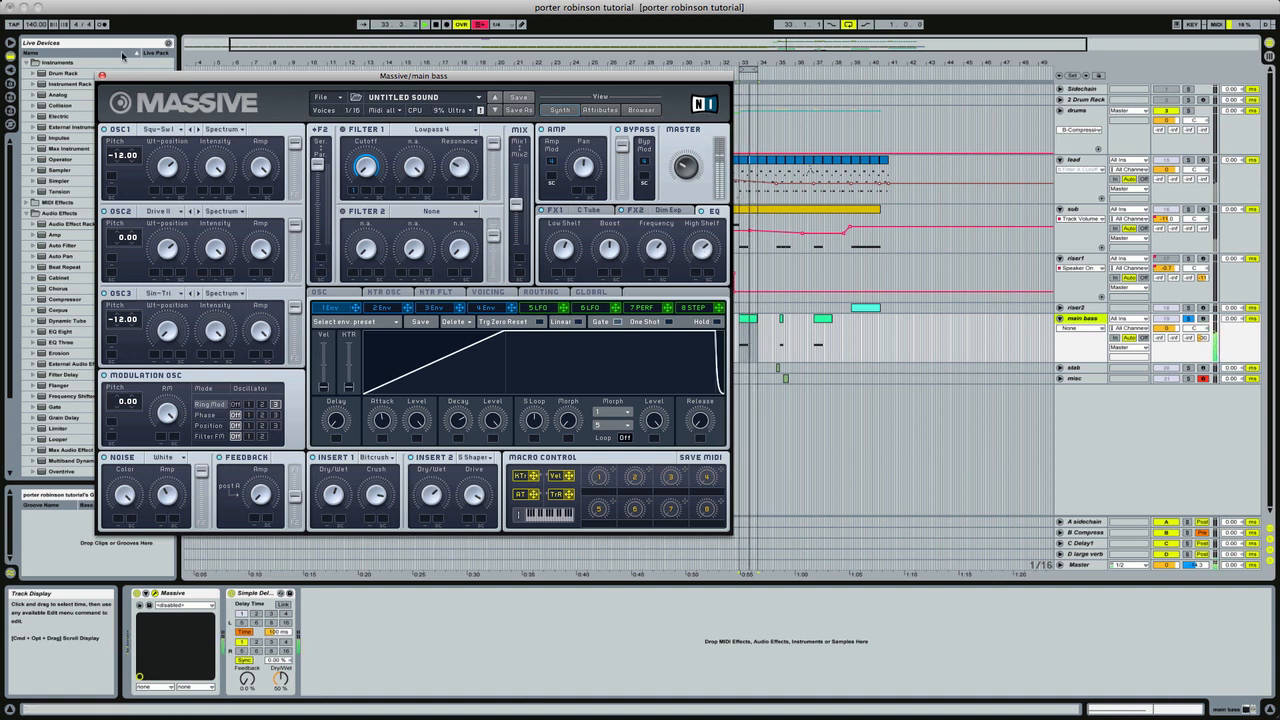
left_click(100, 76)
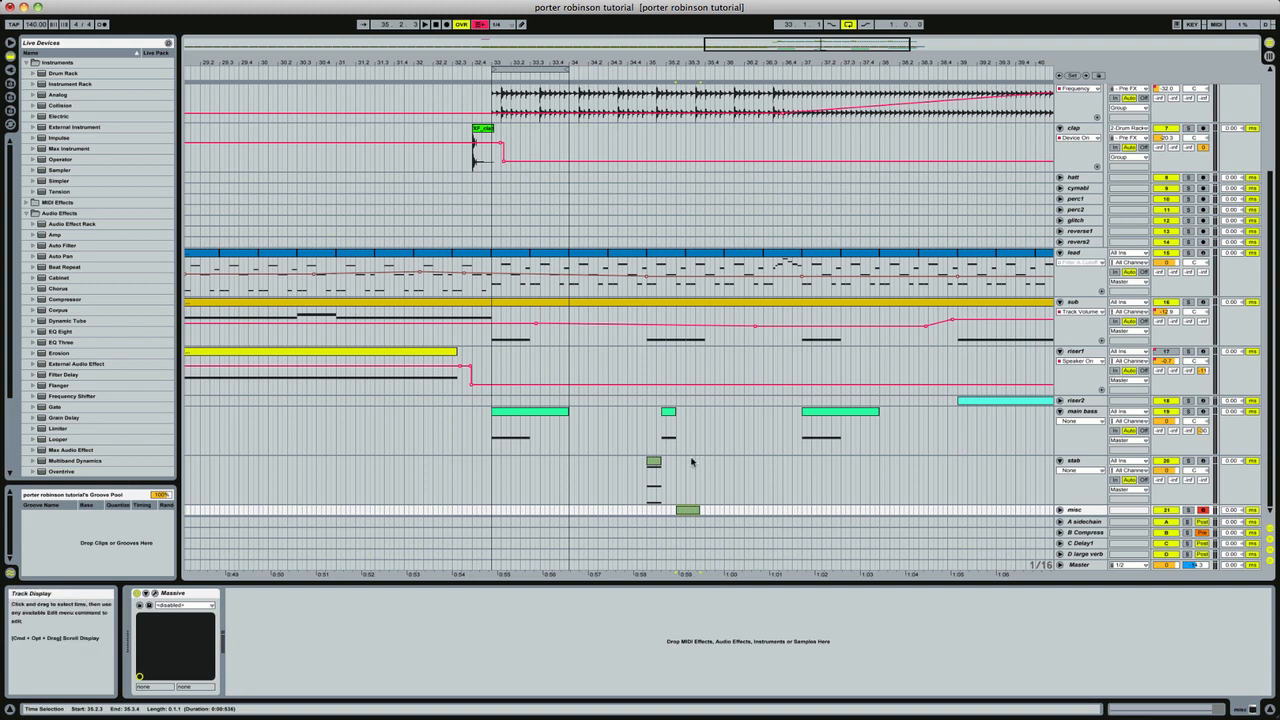
Step: Select the short clip on a lower track and open it in Clip View
left_click(652, 462)
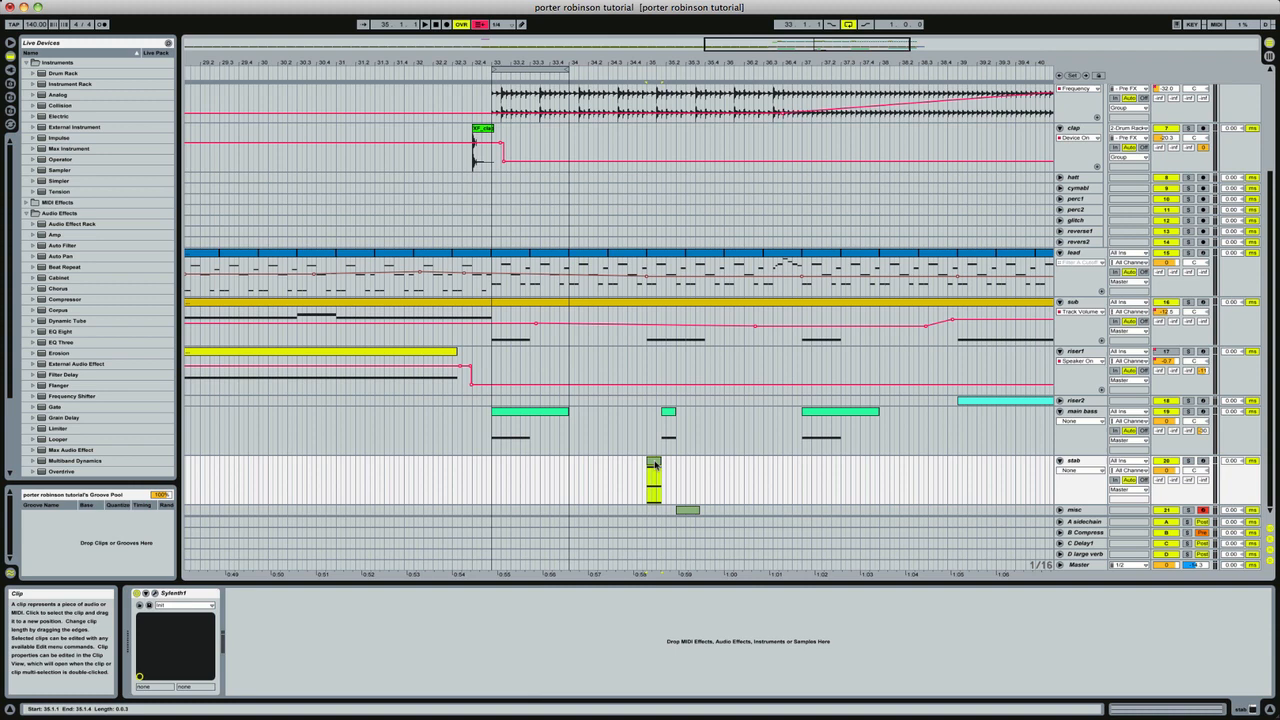
left_click(656, 464)
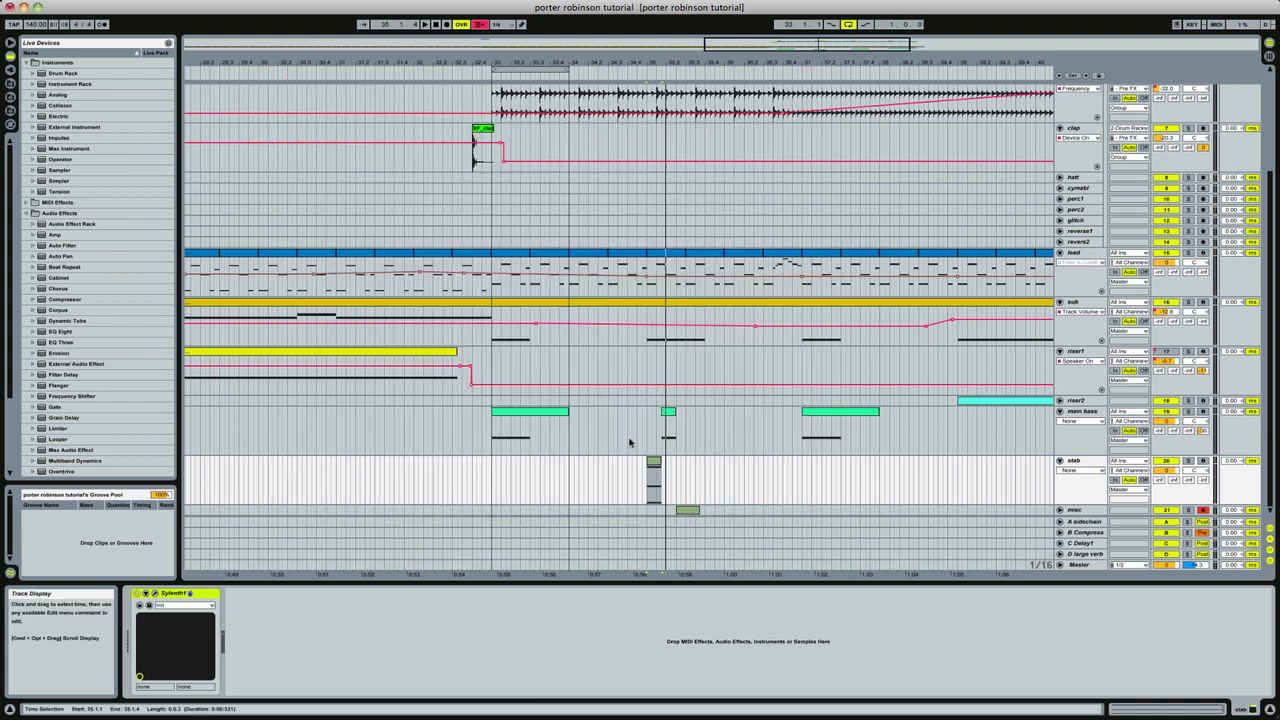
left_click(652, 464)
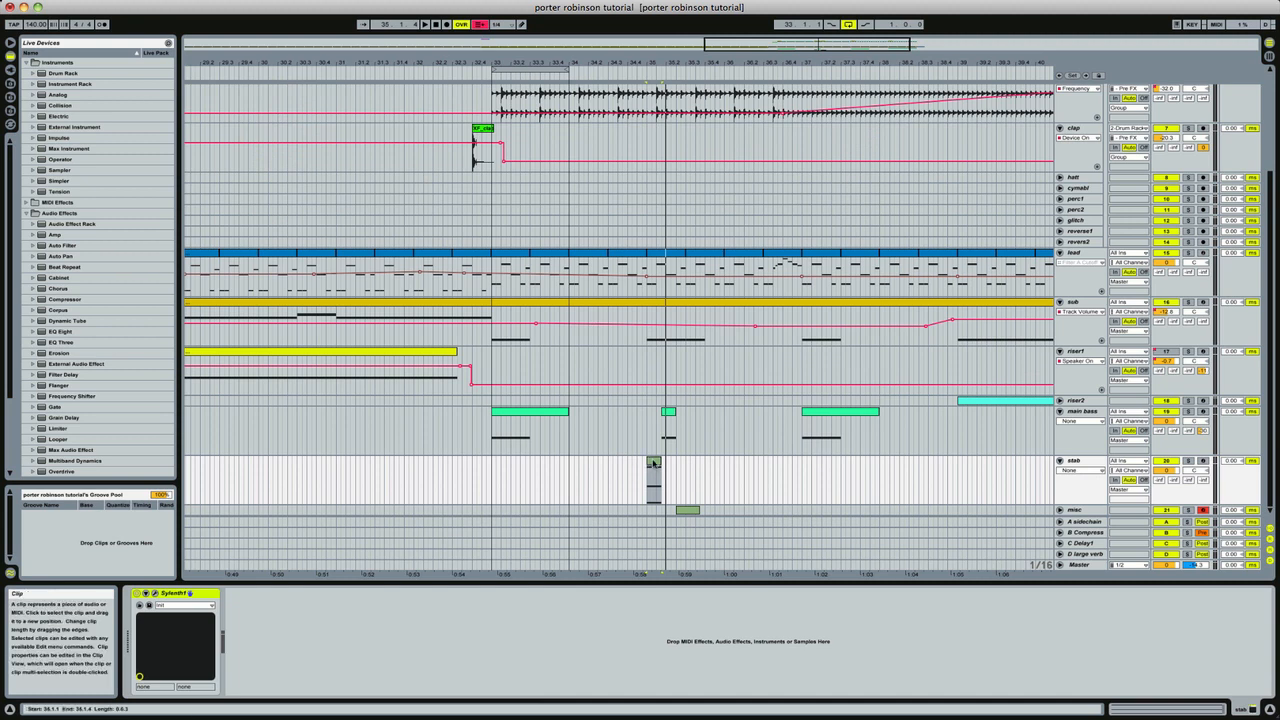
double_click(652, 462)
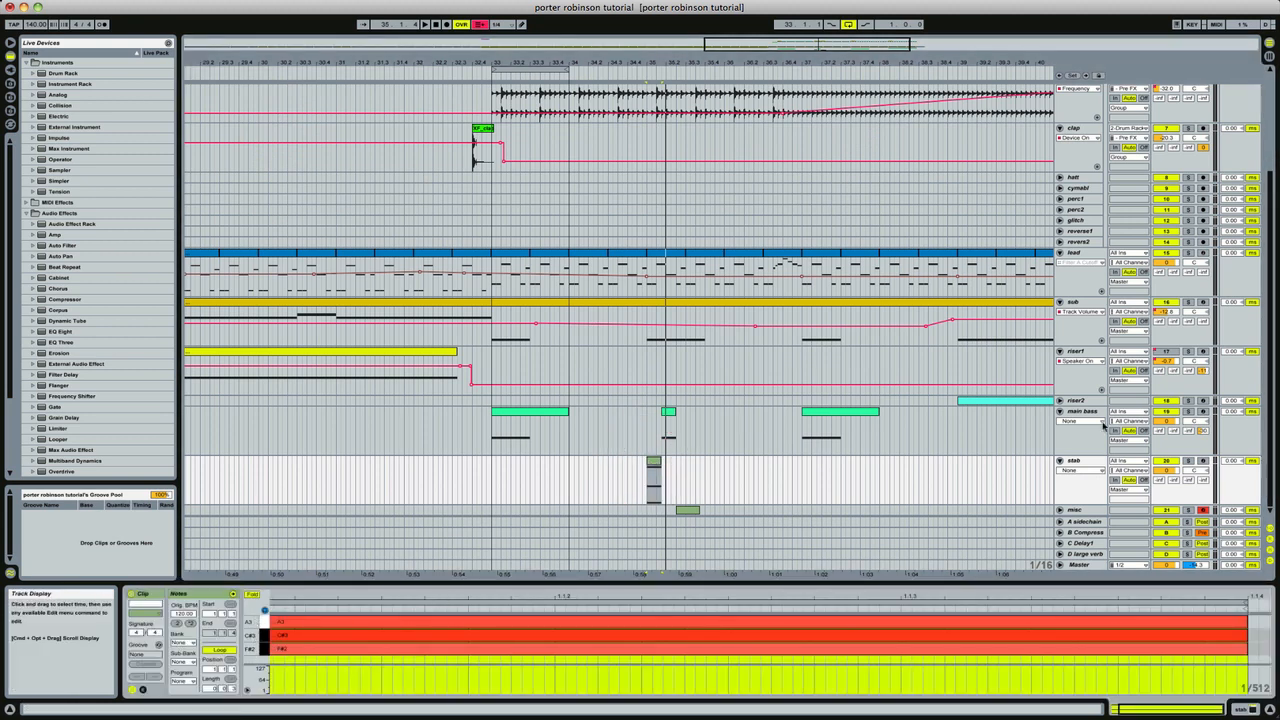
Step: Select the later clip and show its rising pre-drop envelope ramp
left_click(652, 462)
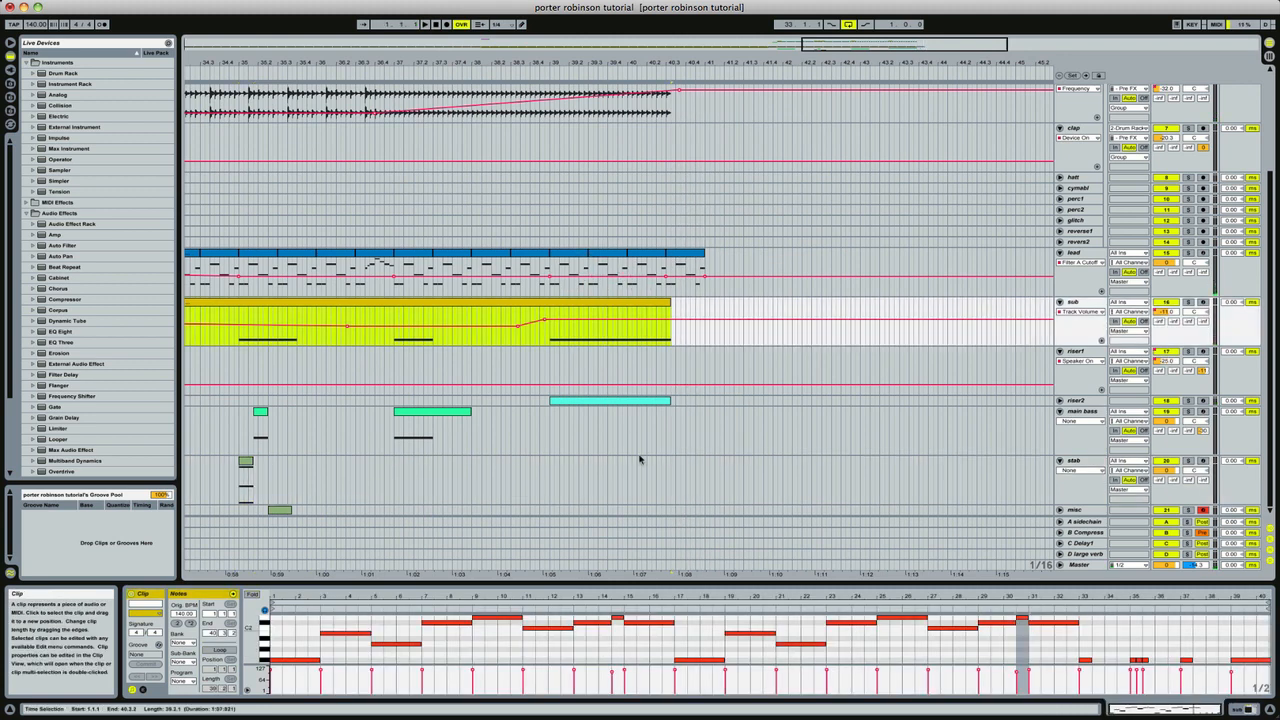
left_click(400, 310)
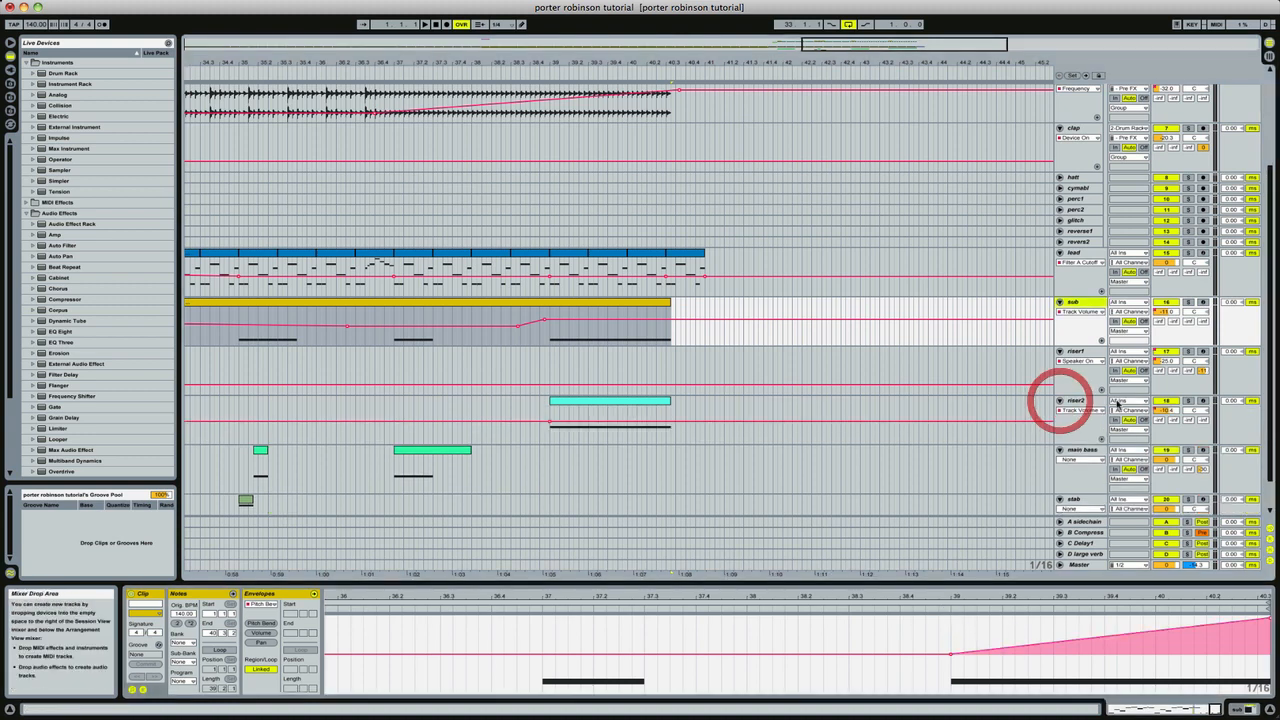
Step: Add a Phaser after Sylenth1 in the track's device chain
left_click(610, 404)
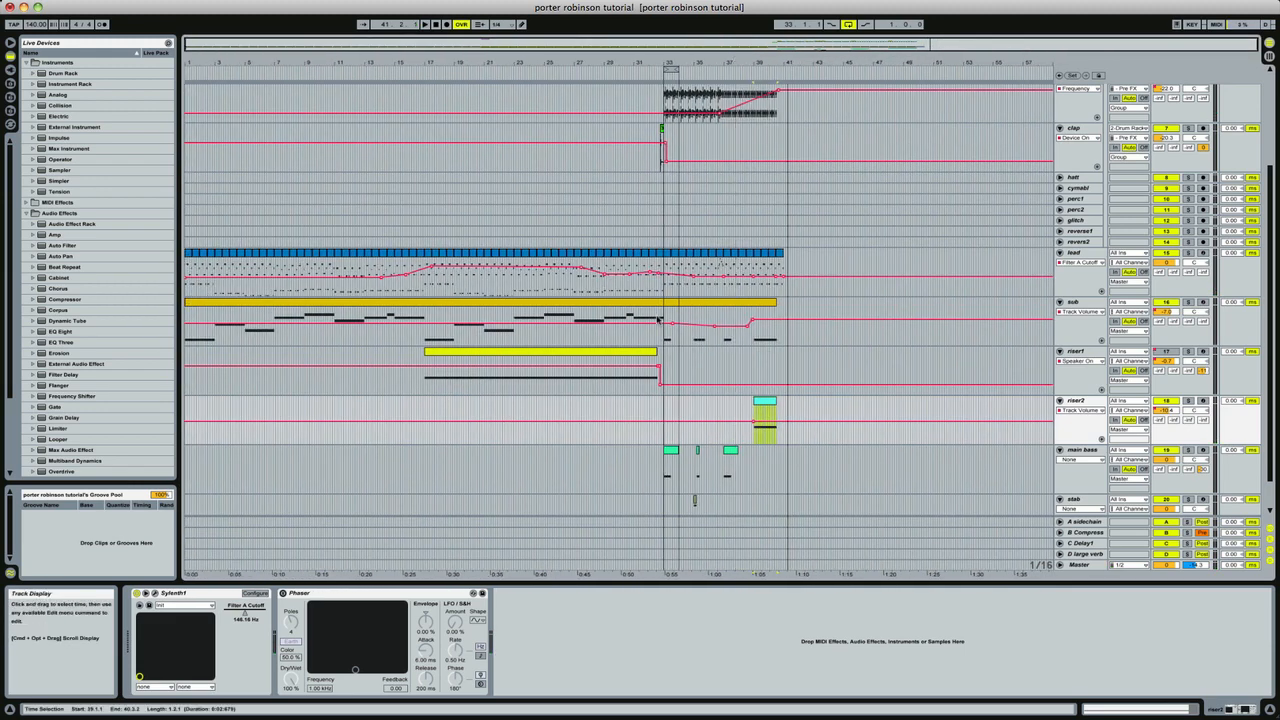
mouse_move(776, 356)
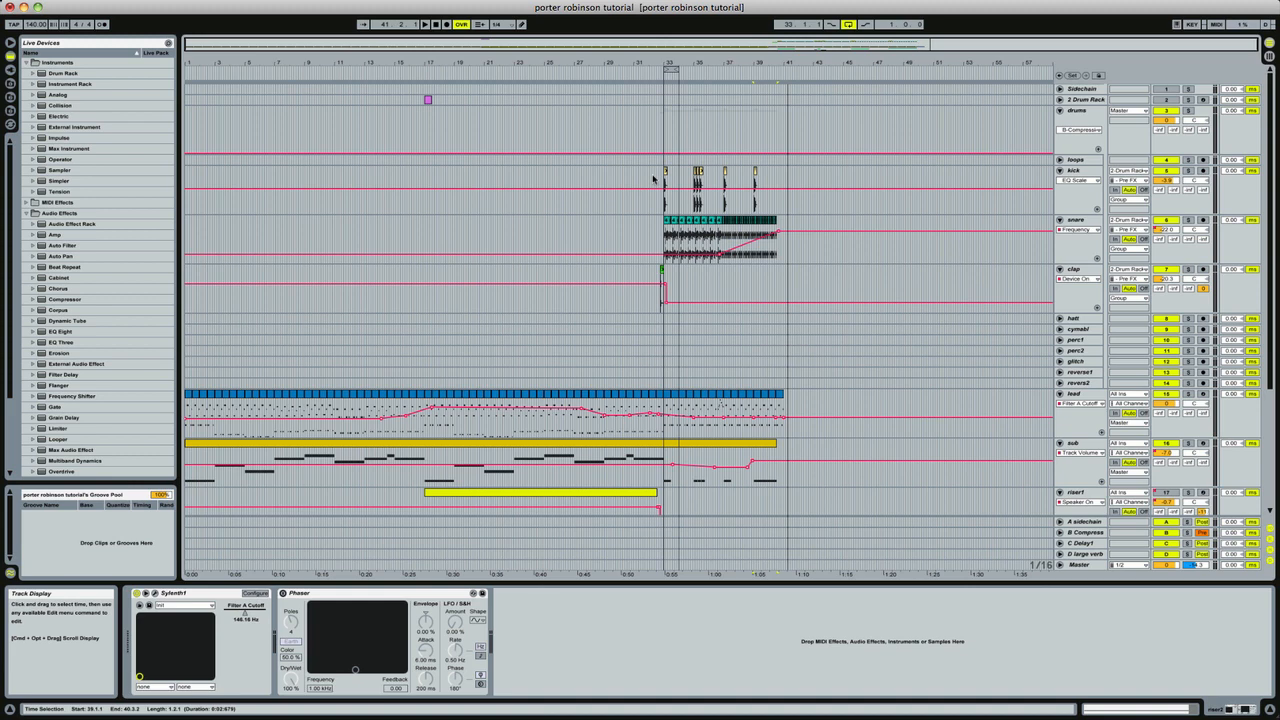
scroll("down", 3)
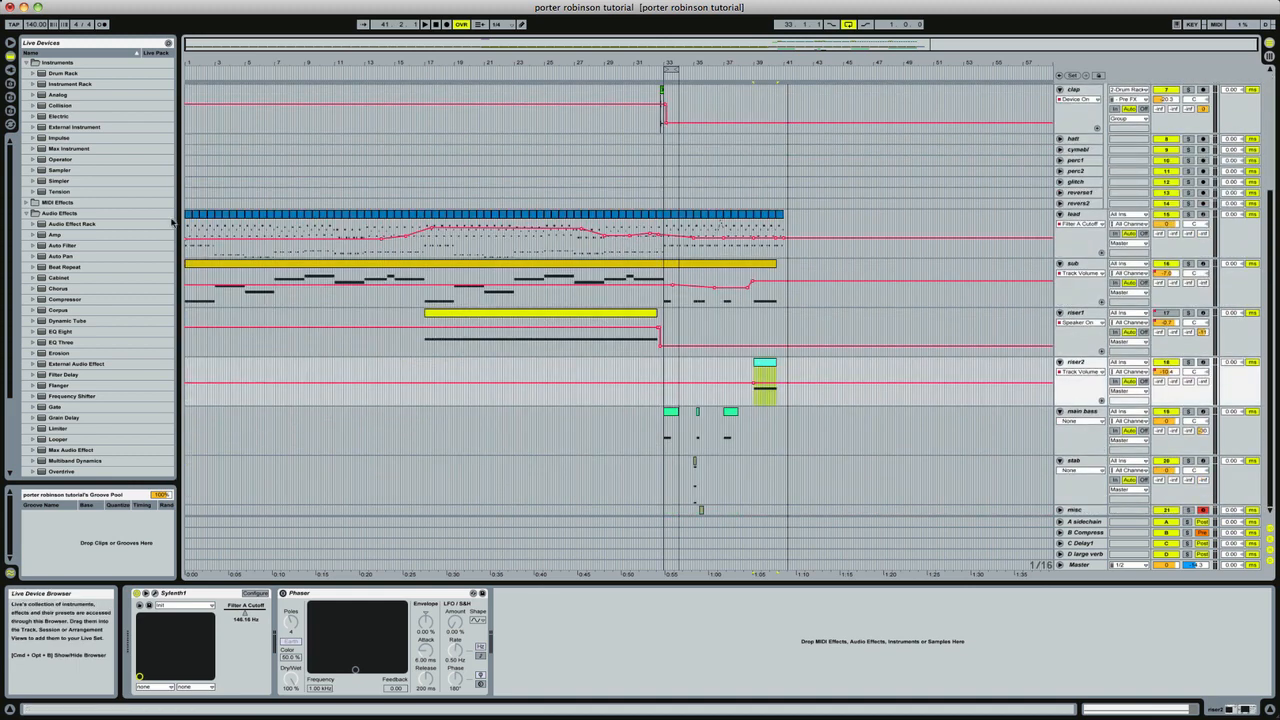
left_click(188, 216)
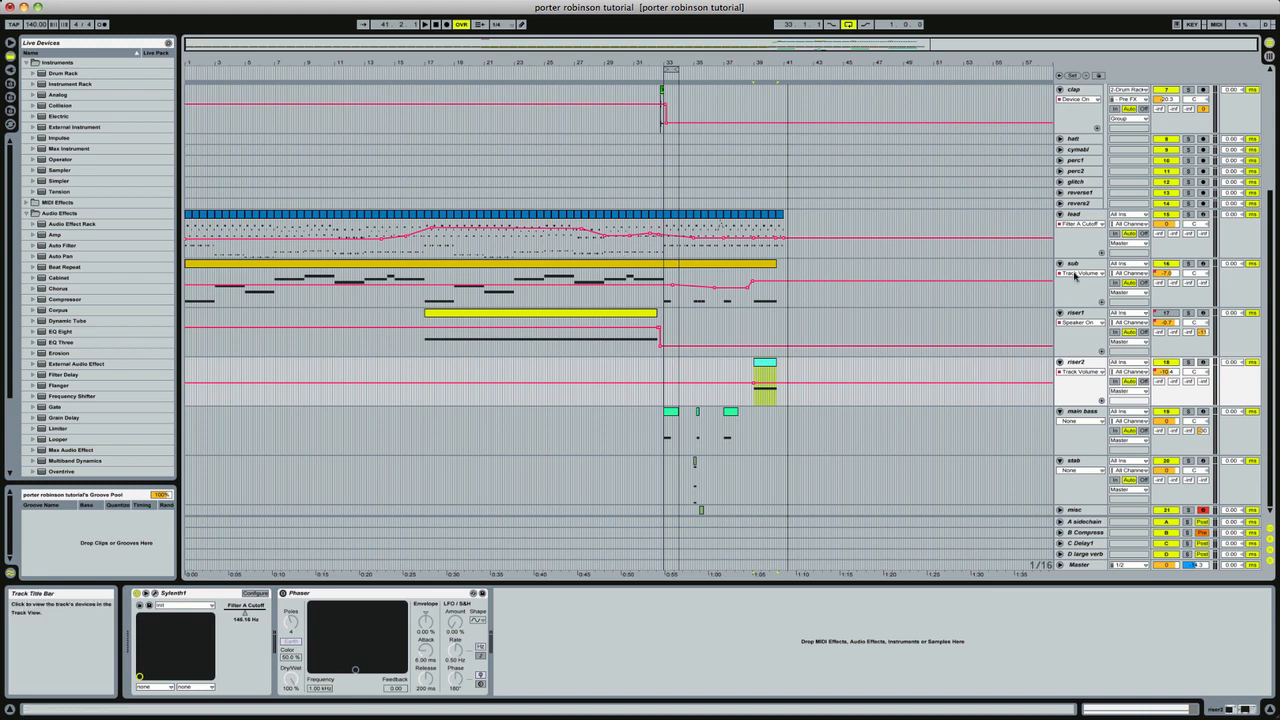
mouse_move(1060, 218)
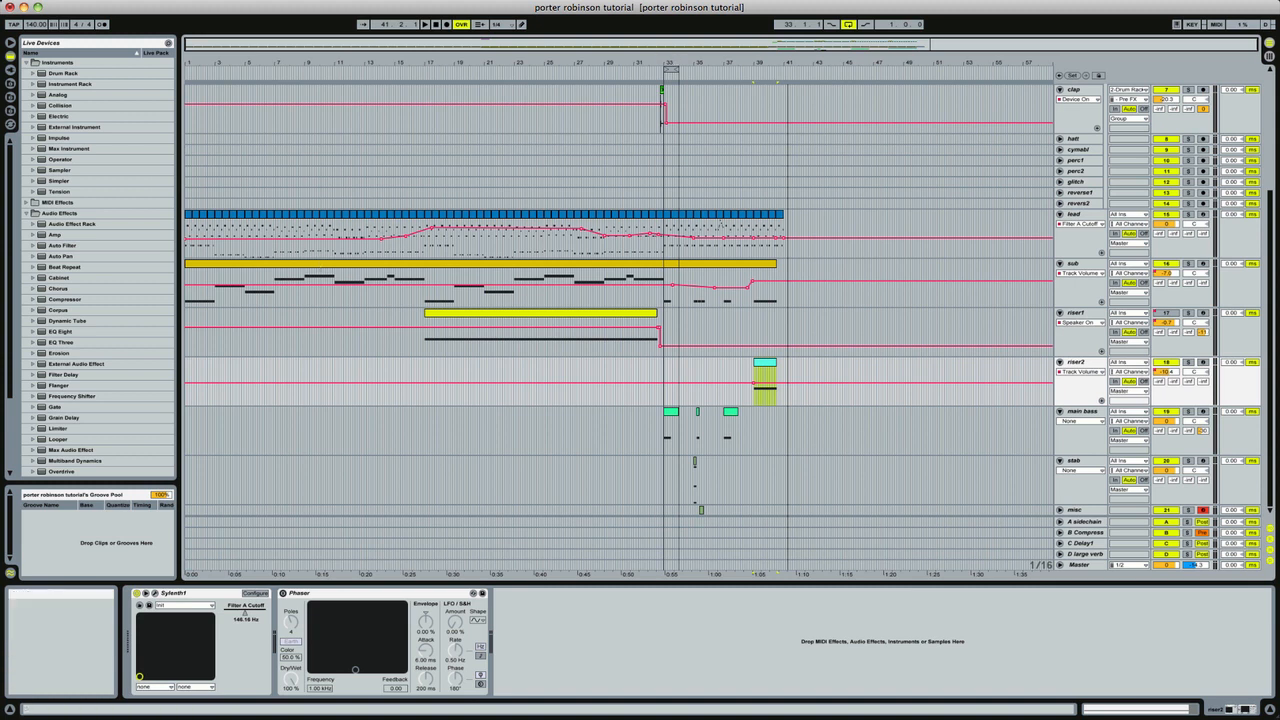
mouse_move(168, 452)
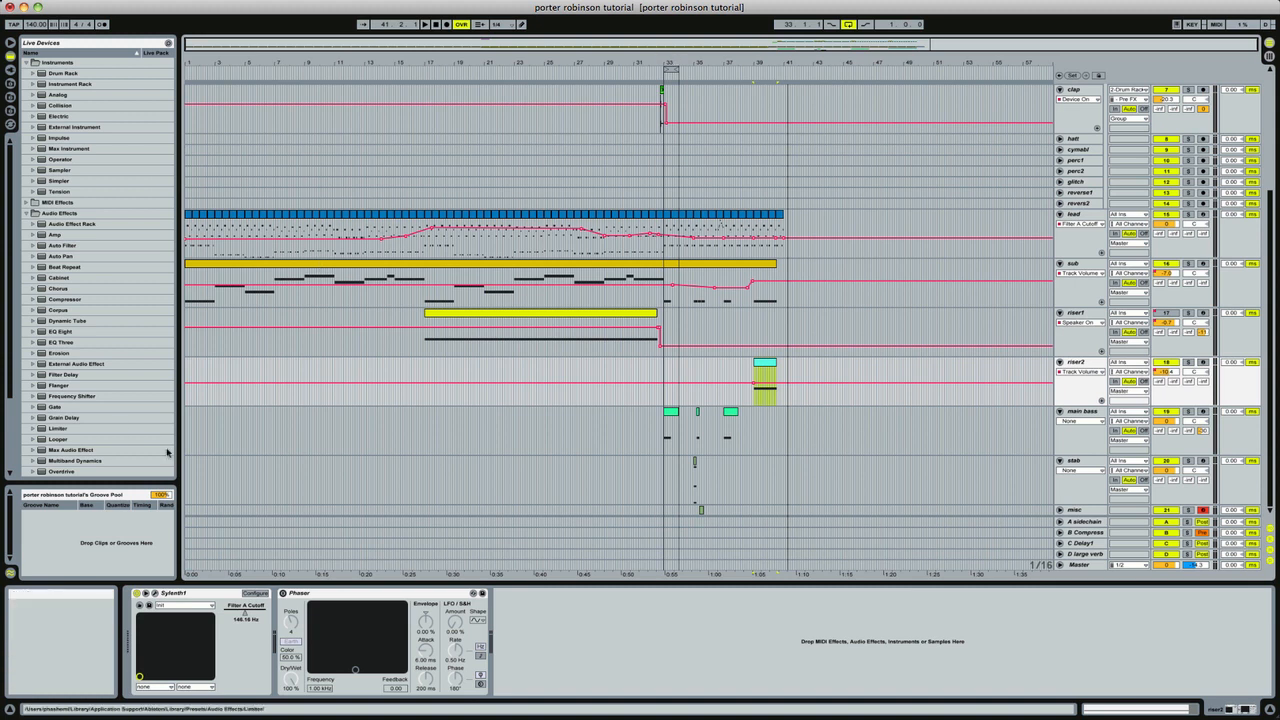